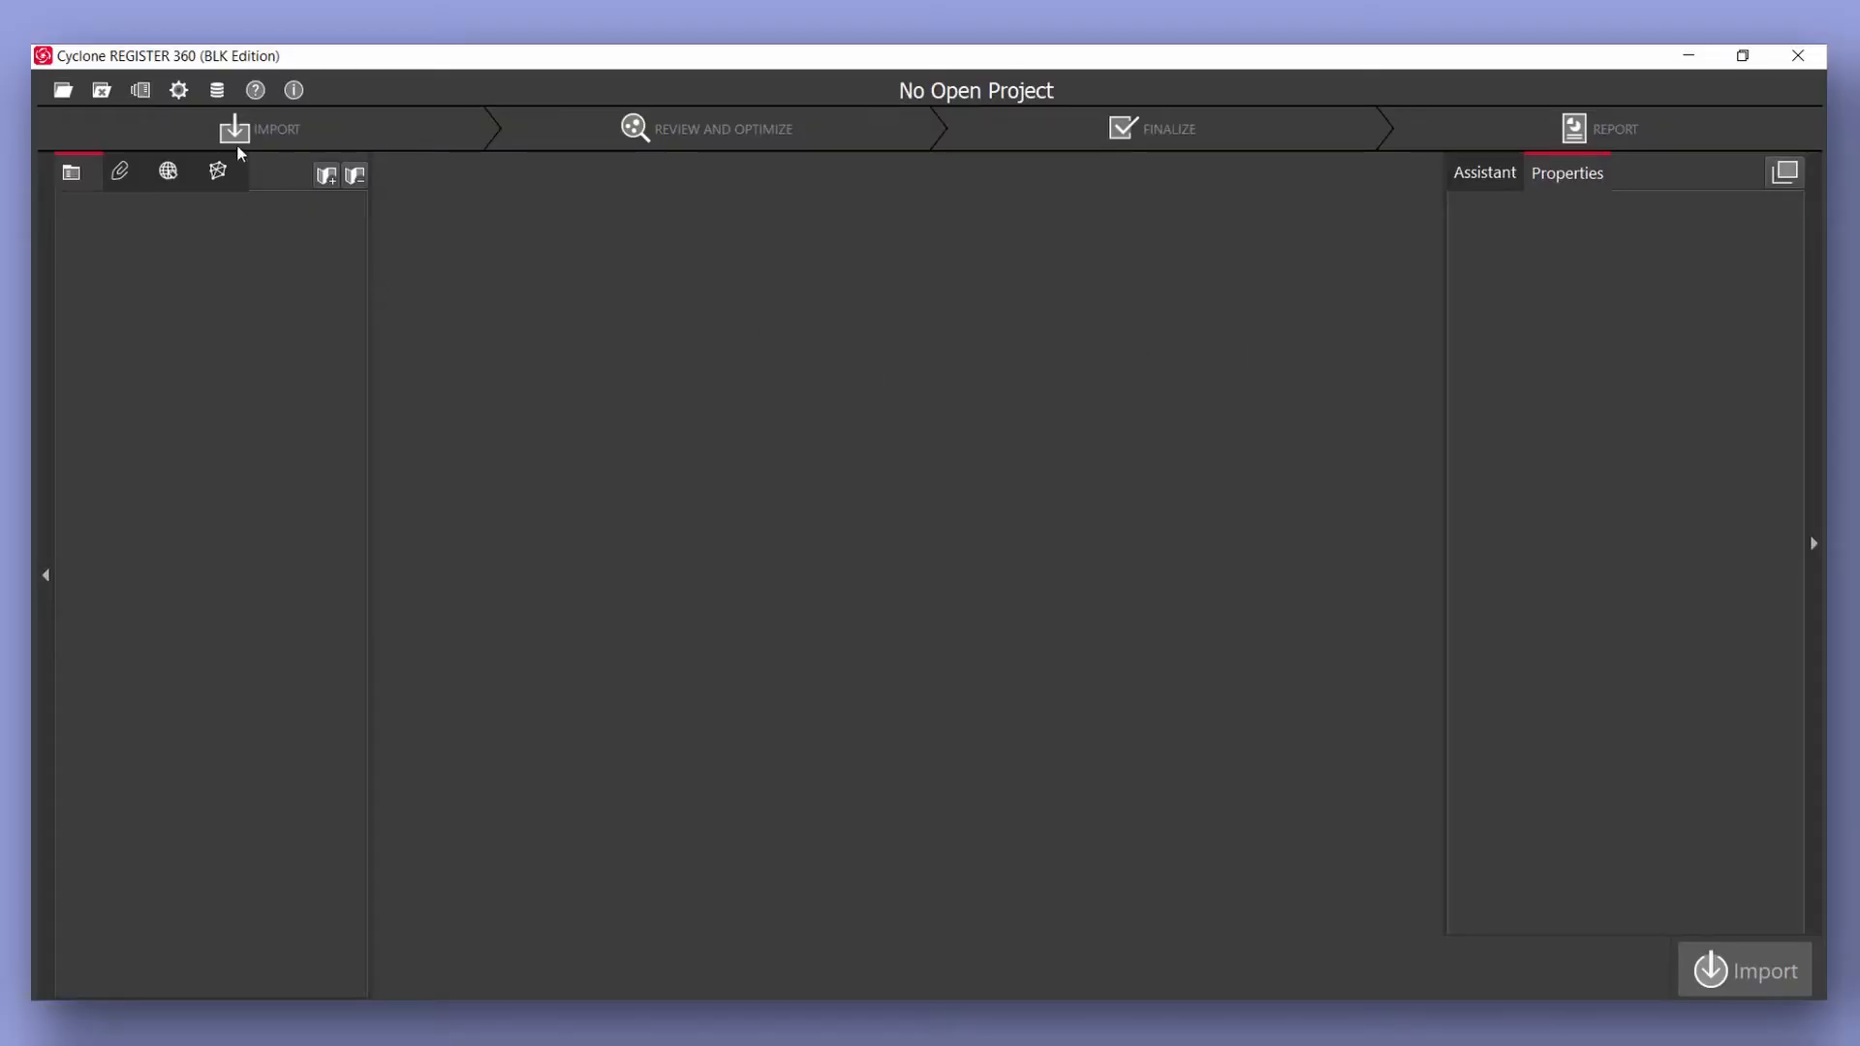
Show the Storage options in the Projects & Storage settings window.
{"action": "left_click", "coordinate": [217, 89]}
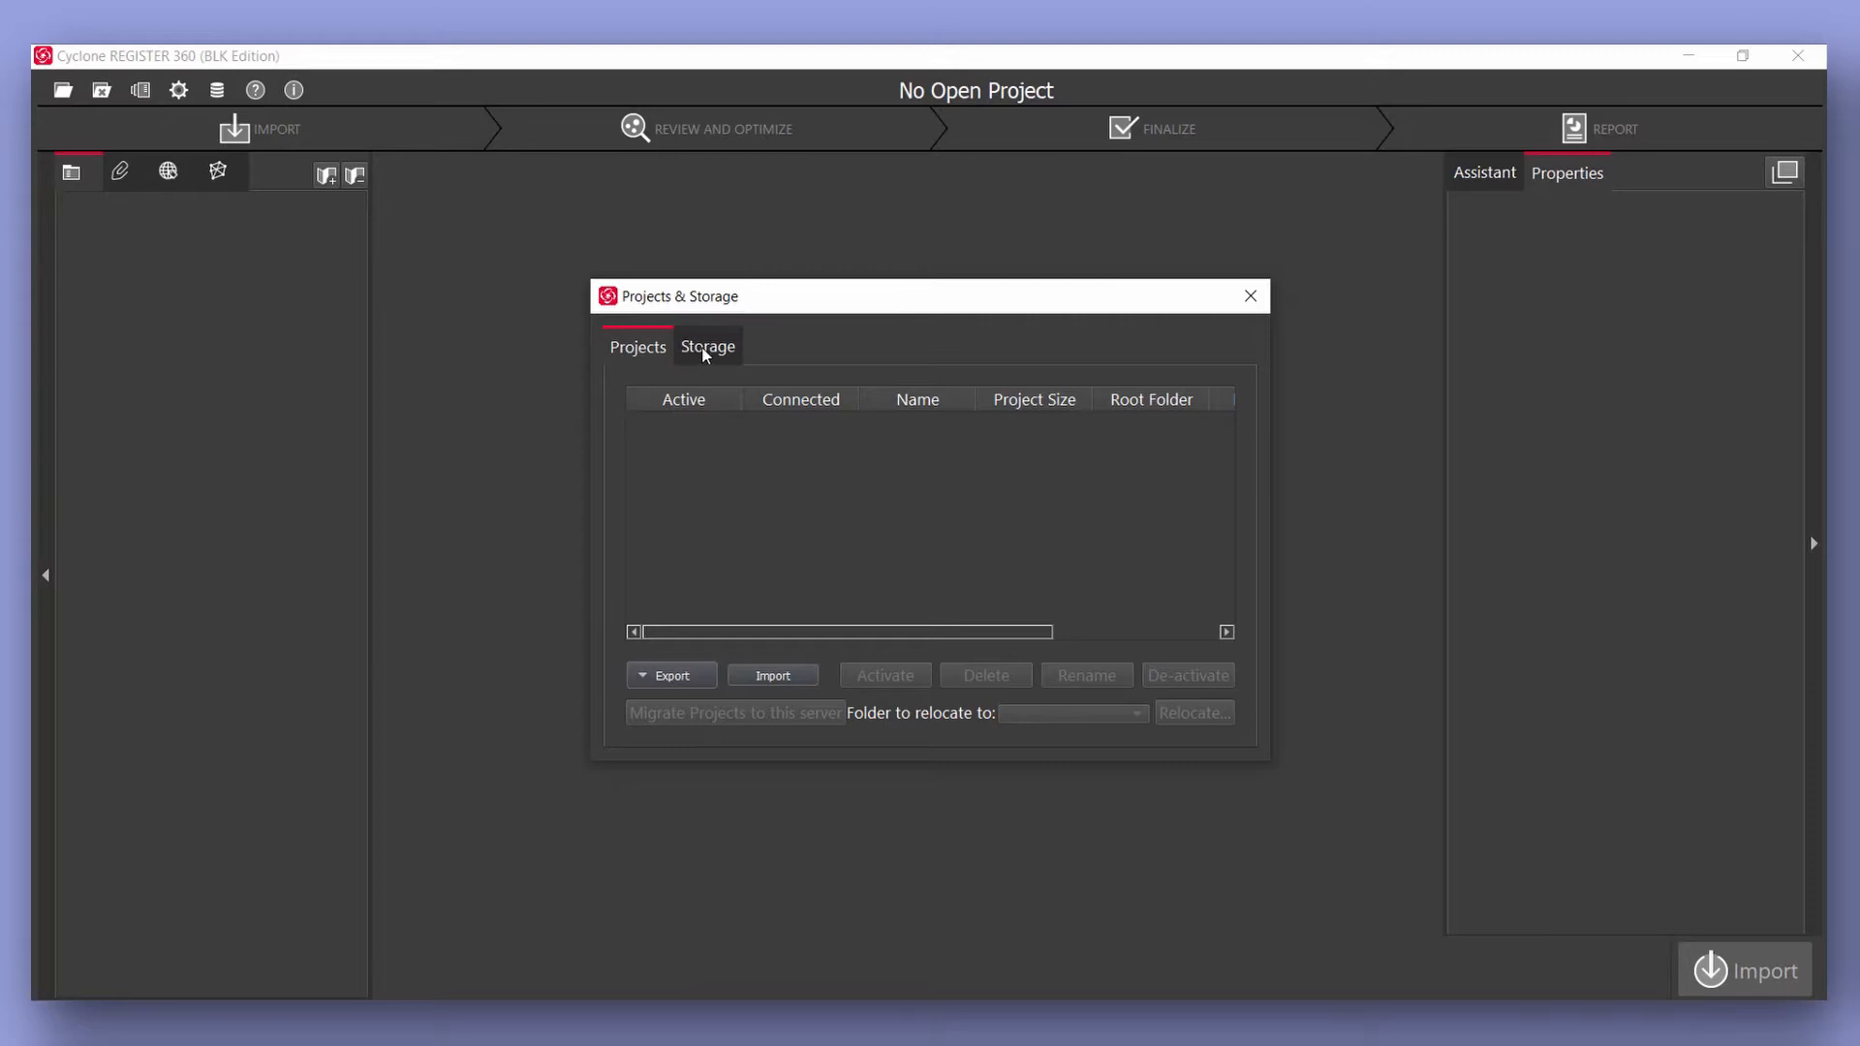
{"action": "left_click", "coordinate": [707, 345]}
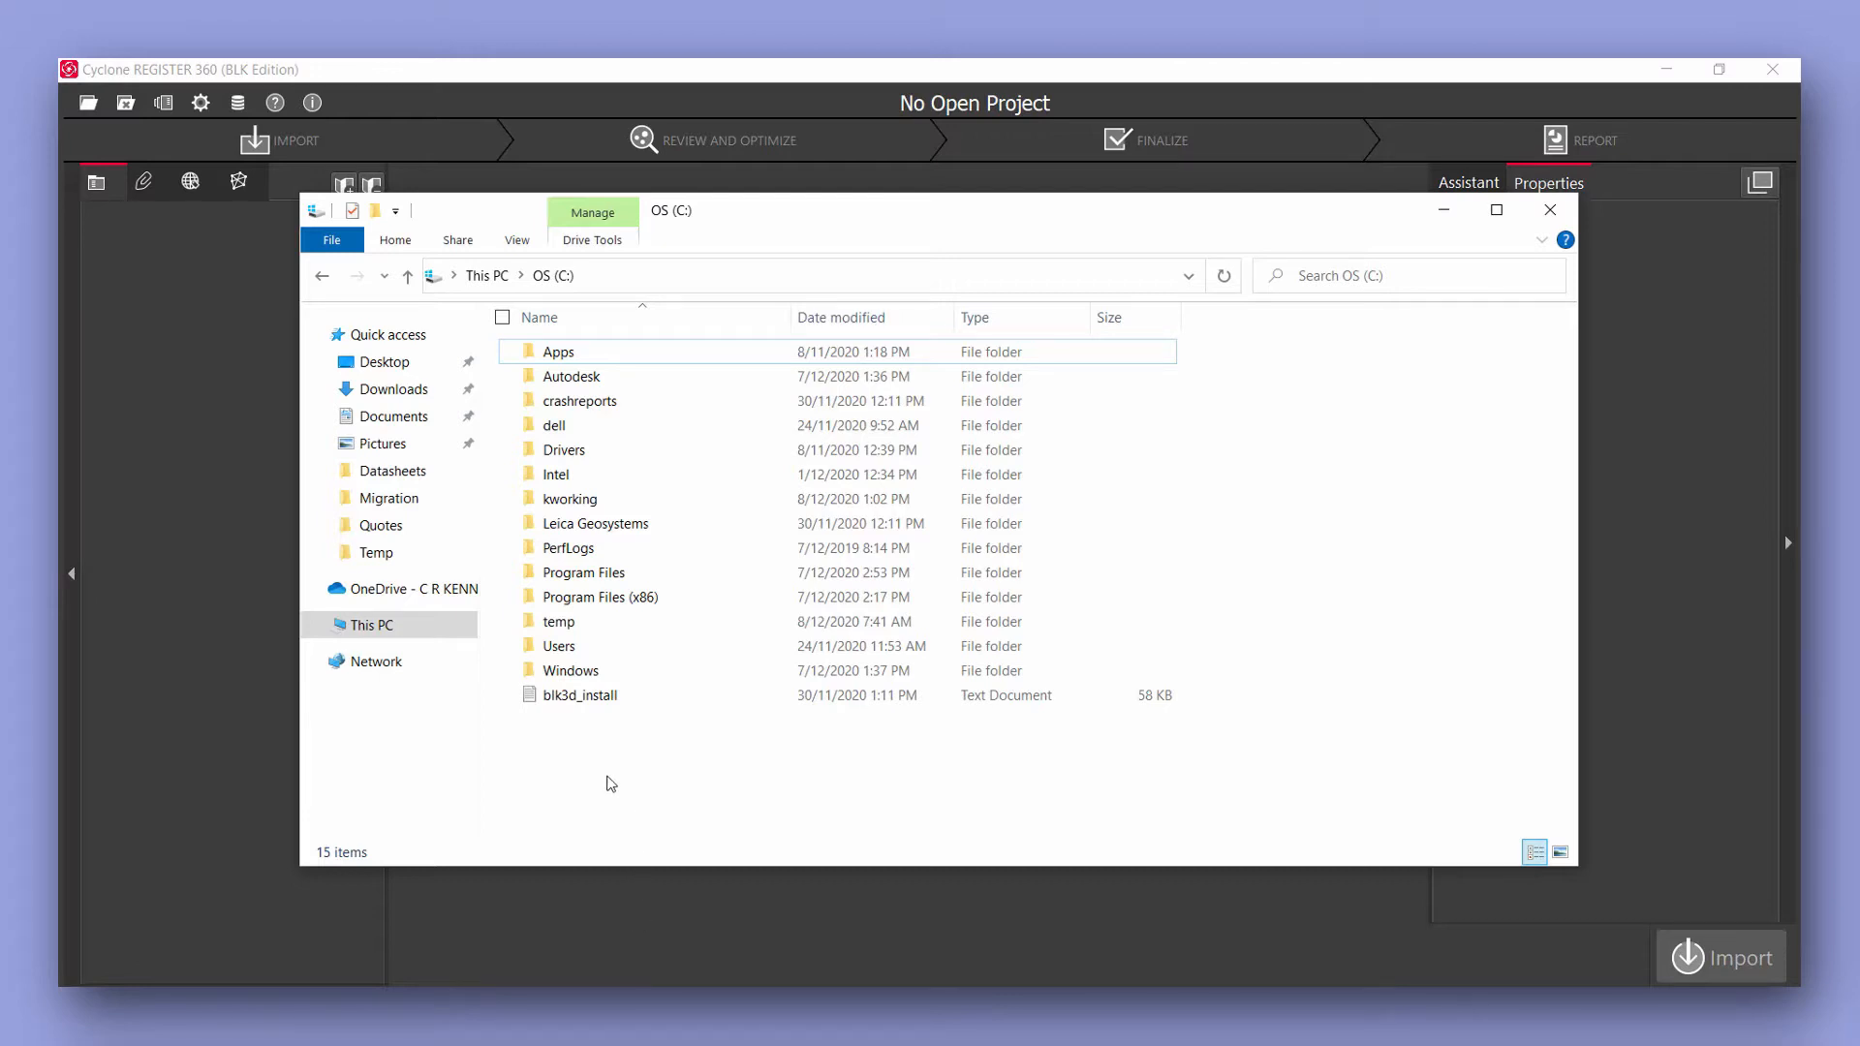
Create C:\Register360 with Archive, Projects and Temp subfolders inside it.
{"action": "right_click", "coordinate": [611, 782]}
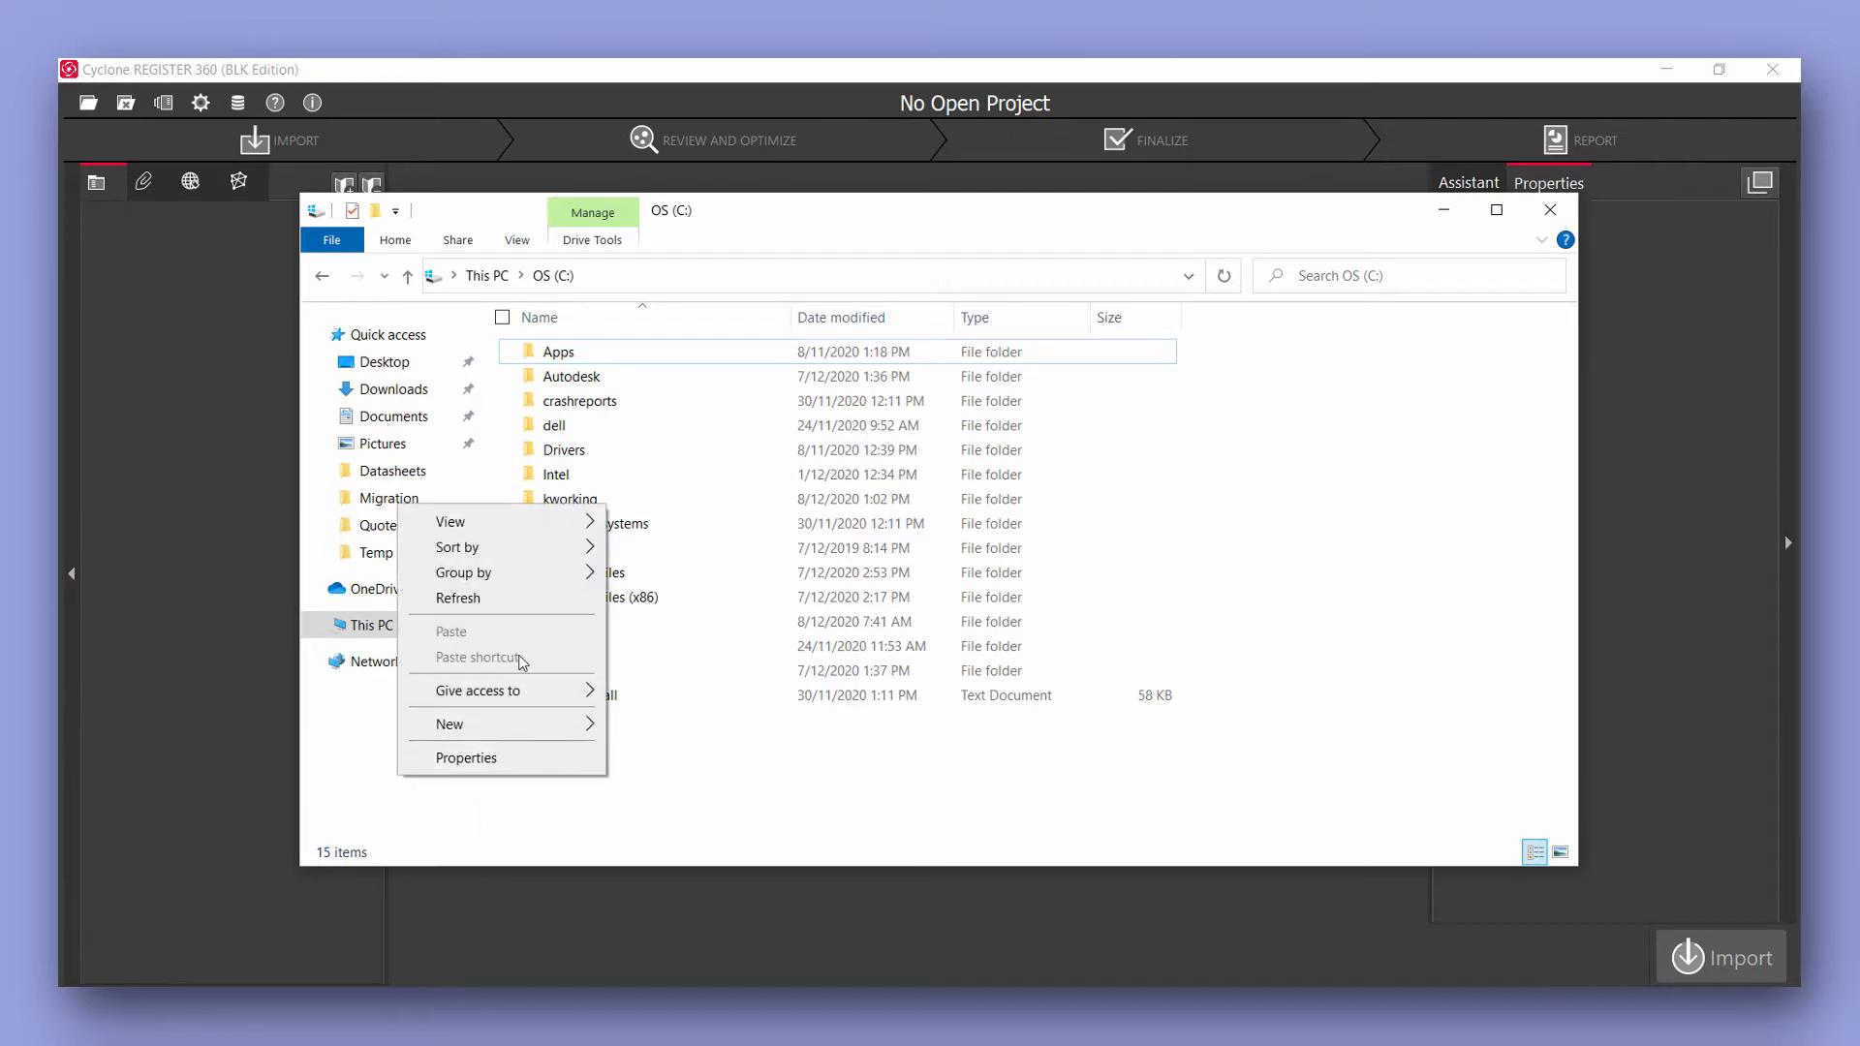
{"action": "left_click", "coordinate": [450, 725]}
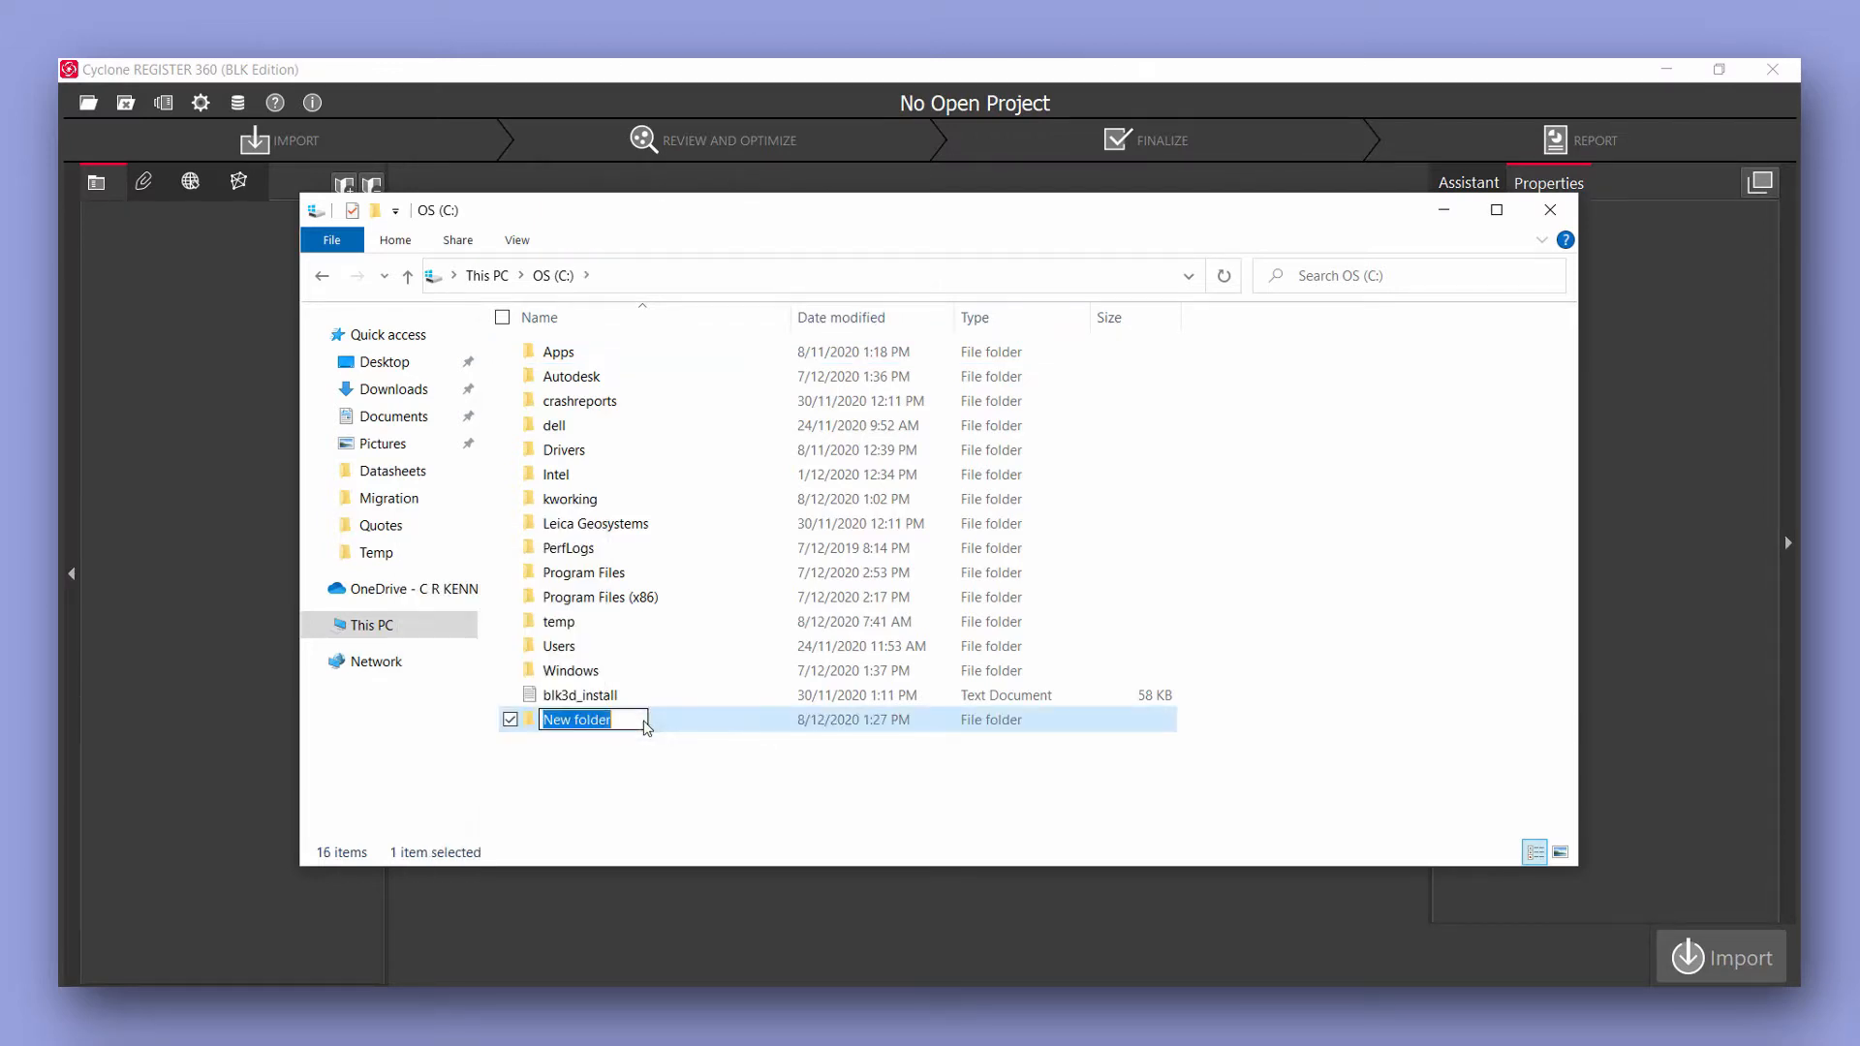
{"action": "type", "text": "Regis"}
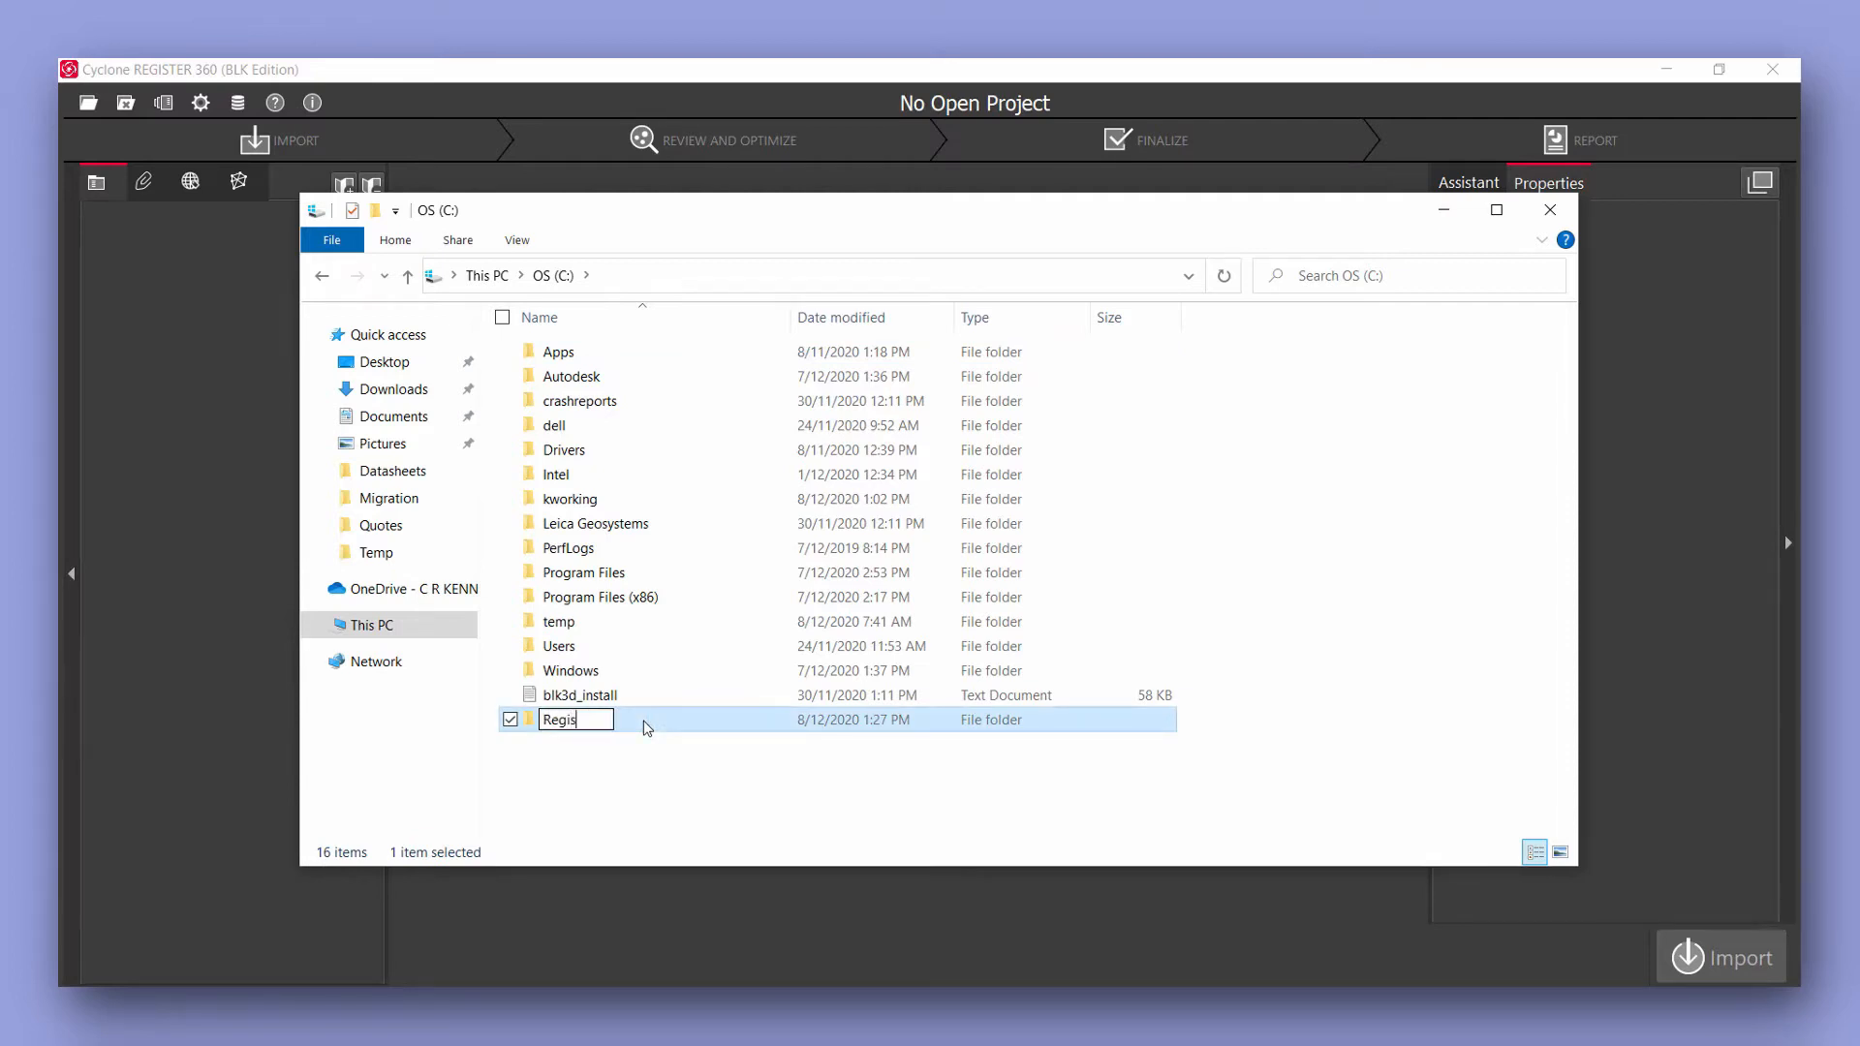
{"action": "type", "text": "ter360"}
{"action": "type", "text": "P"}
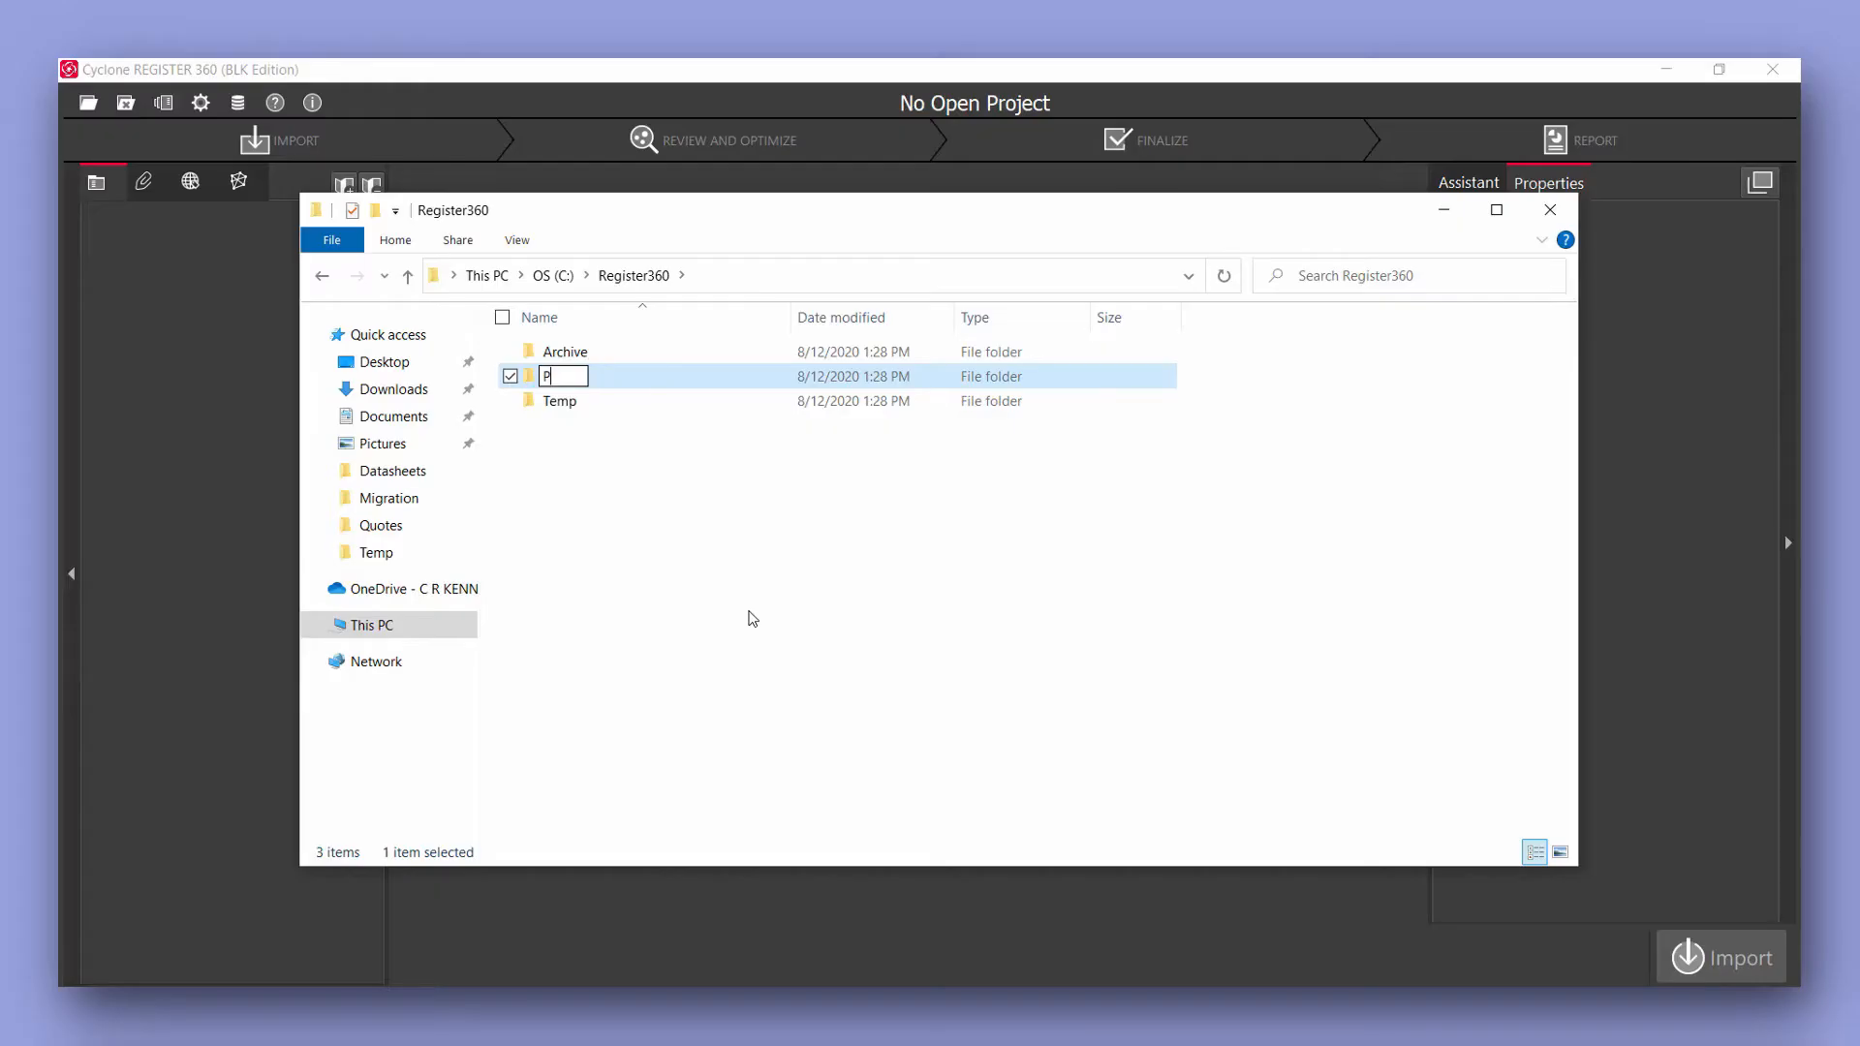
{"action": "type", "text": "rojects"}
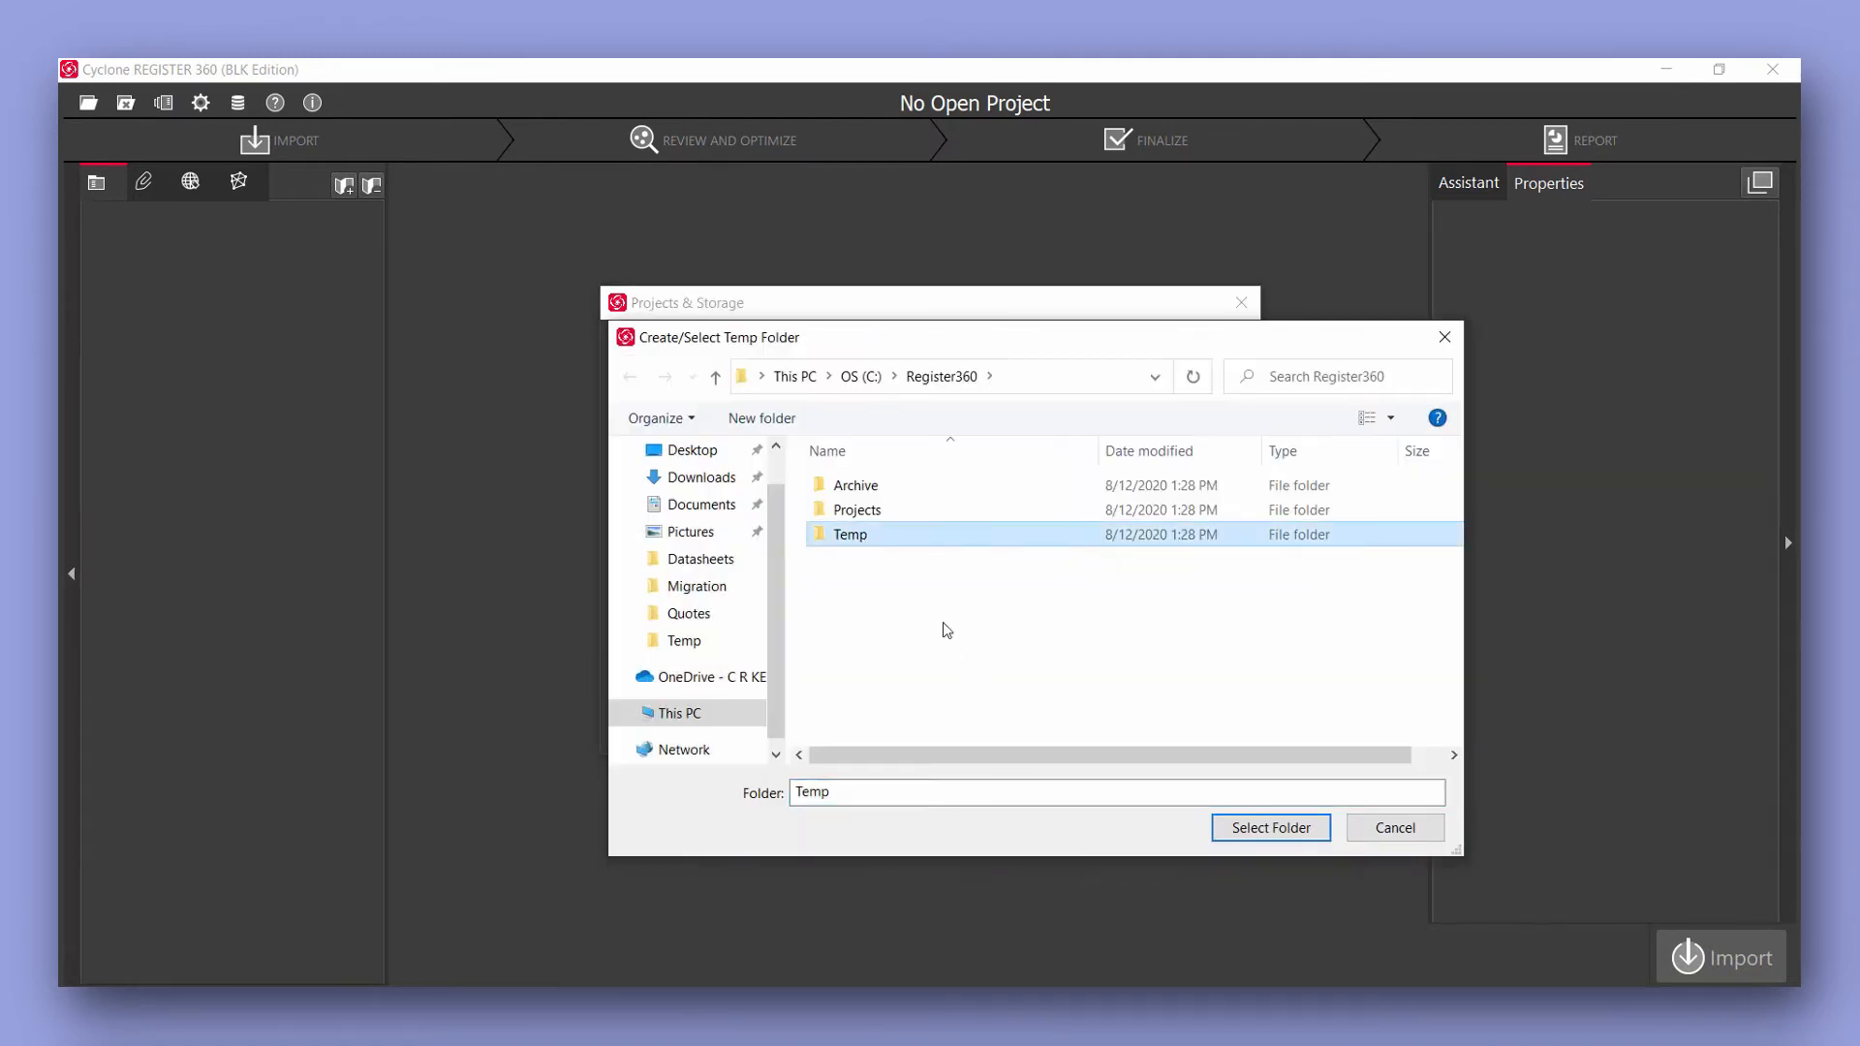
Confirm C:/Register360/Temp as the temp folder and close the storage settings.
{"action": "left_click", "coordinate": [1270, 827]}
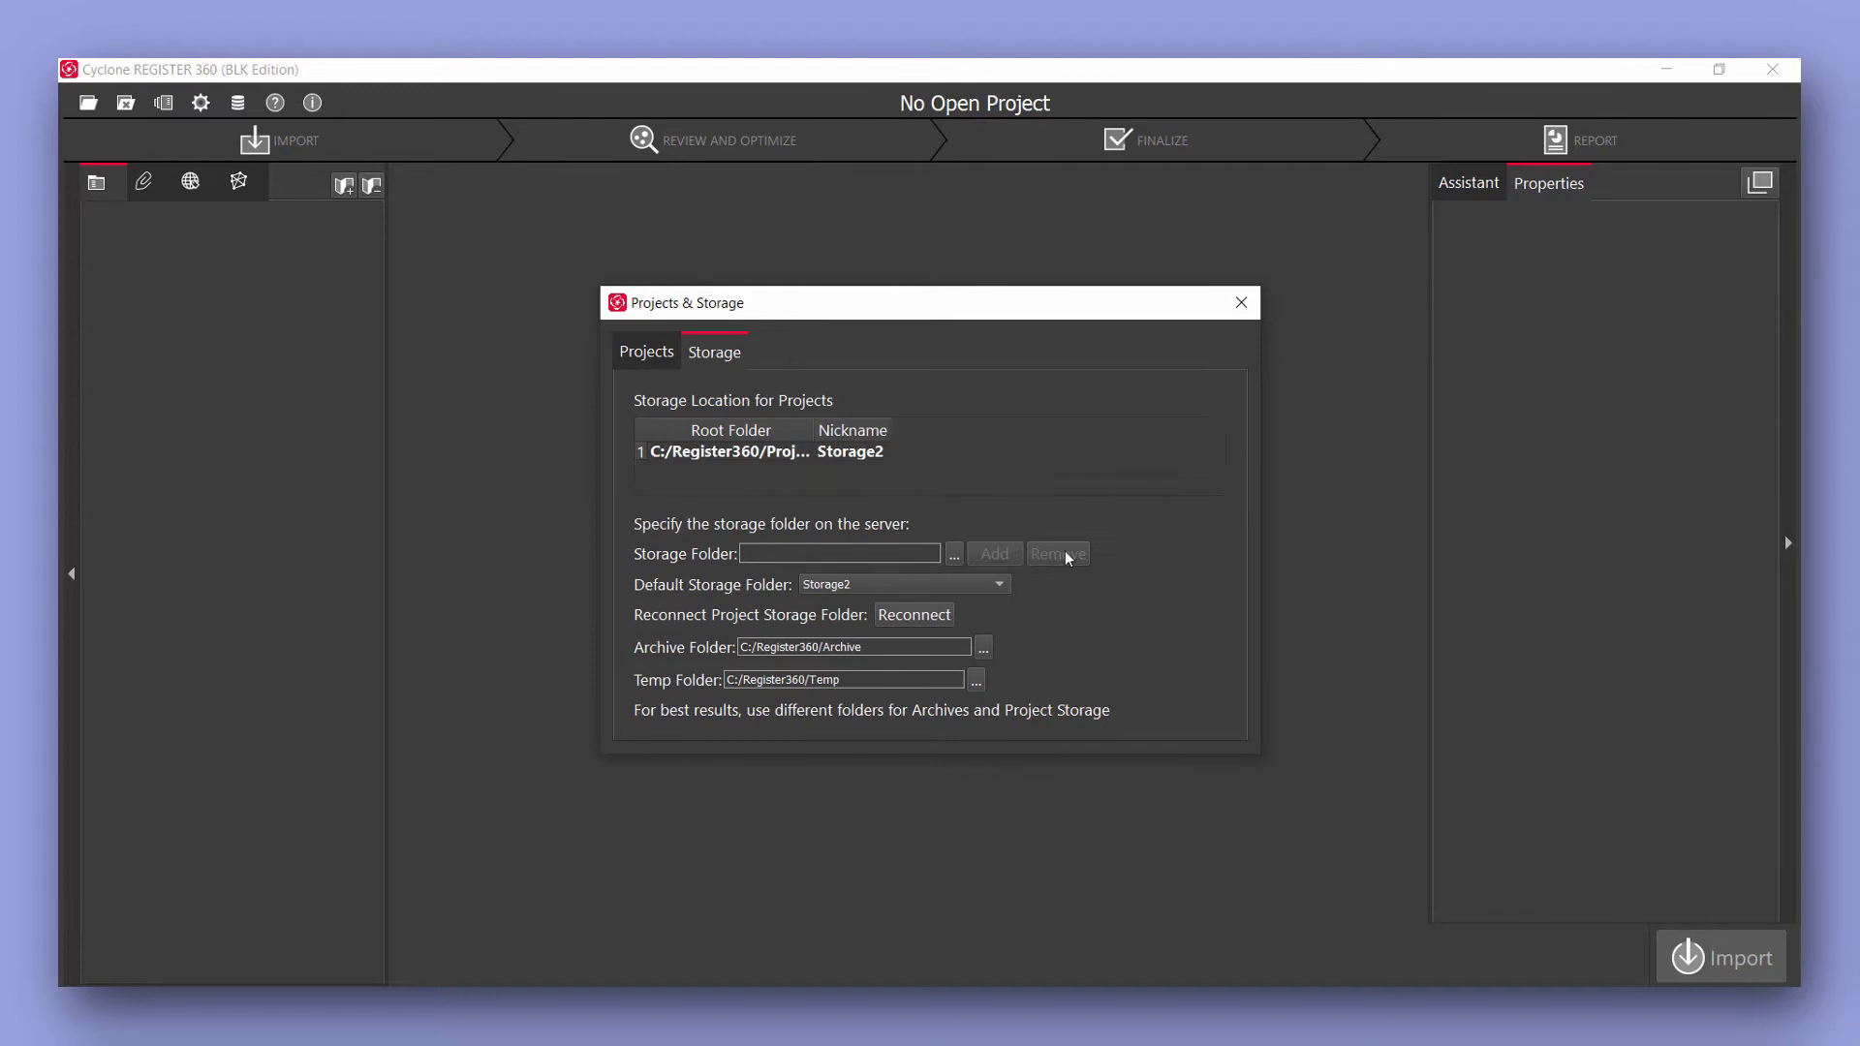
{"action": "left_click", "coordinate": [1240, 302]}
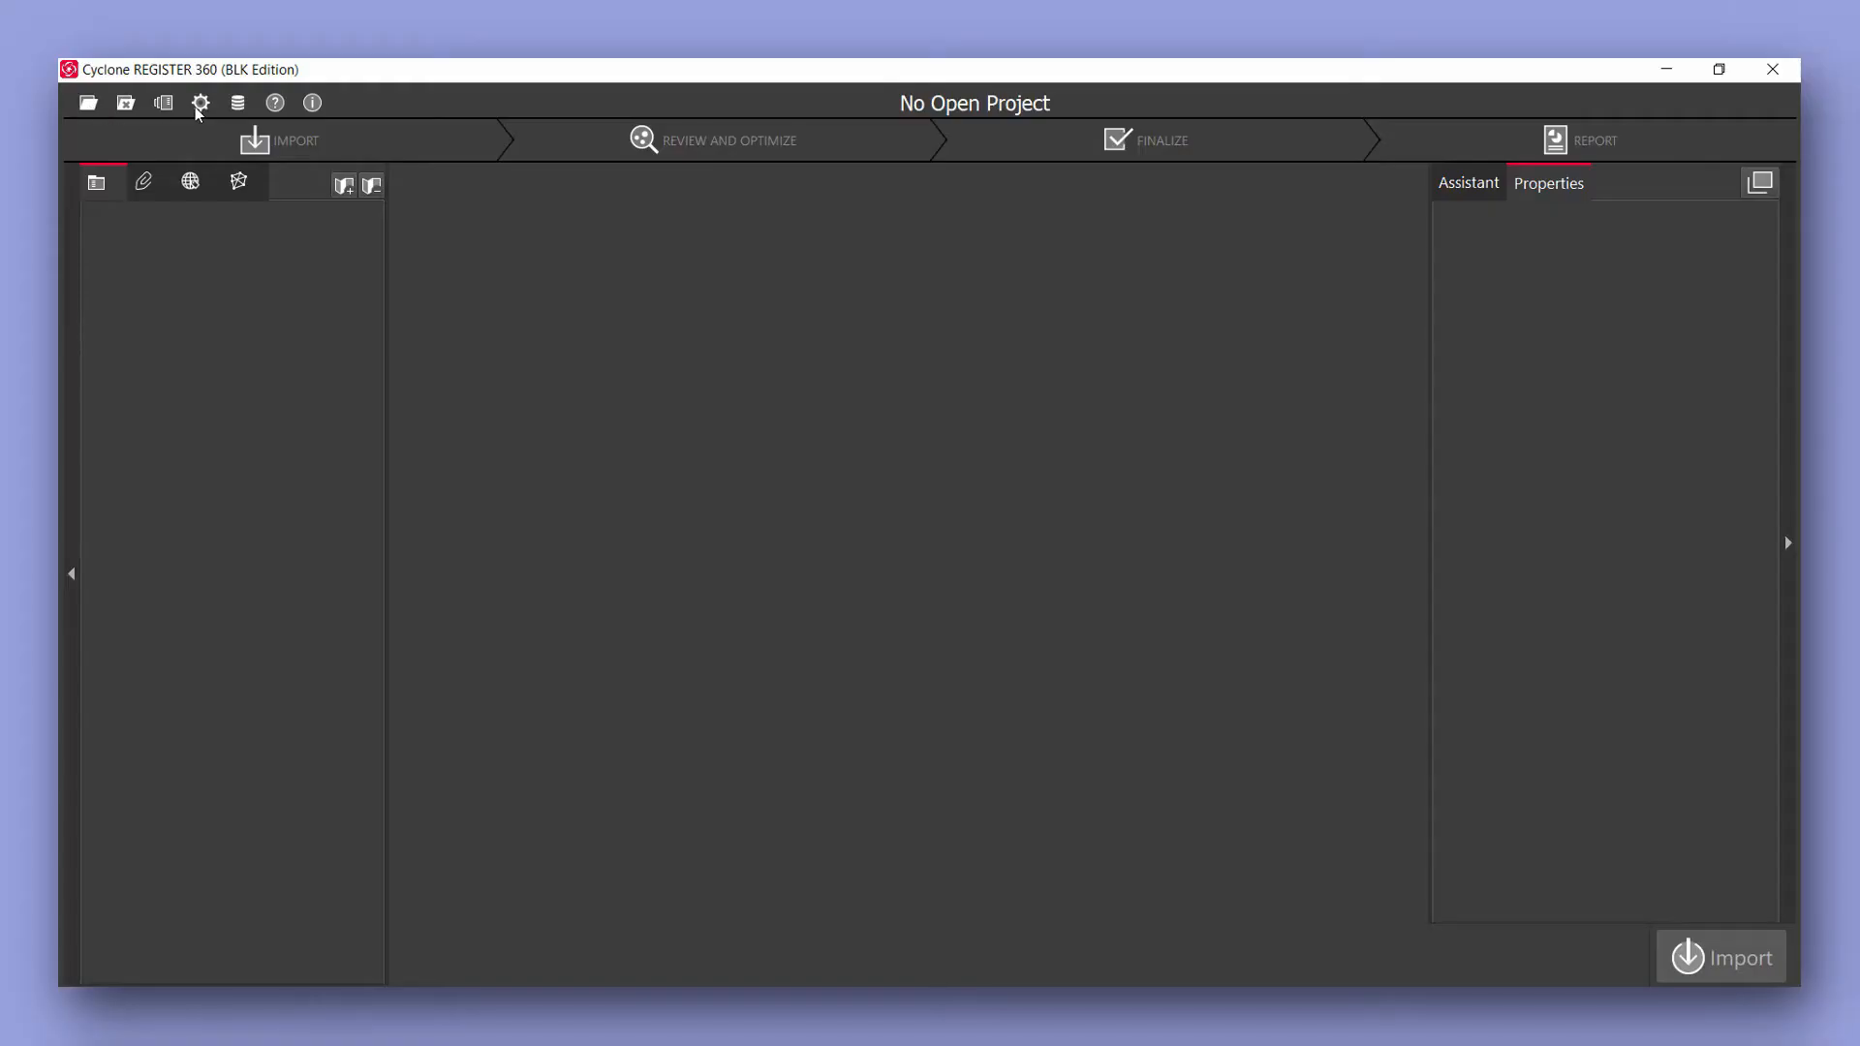
Review the General, Links, Licenses, Cloud-to-Cloud and Rendering settings.
{"action": "left_click", "coordinate": [200, 100]}
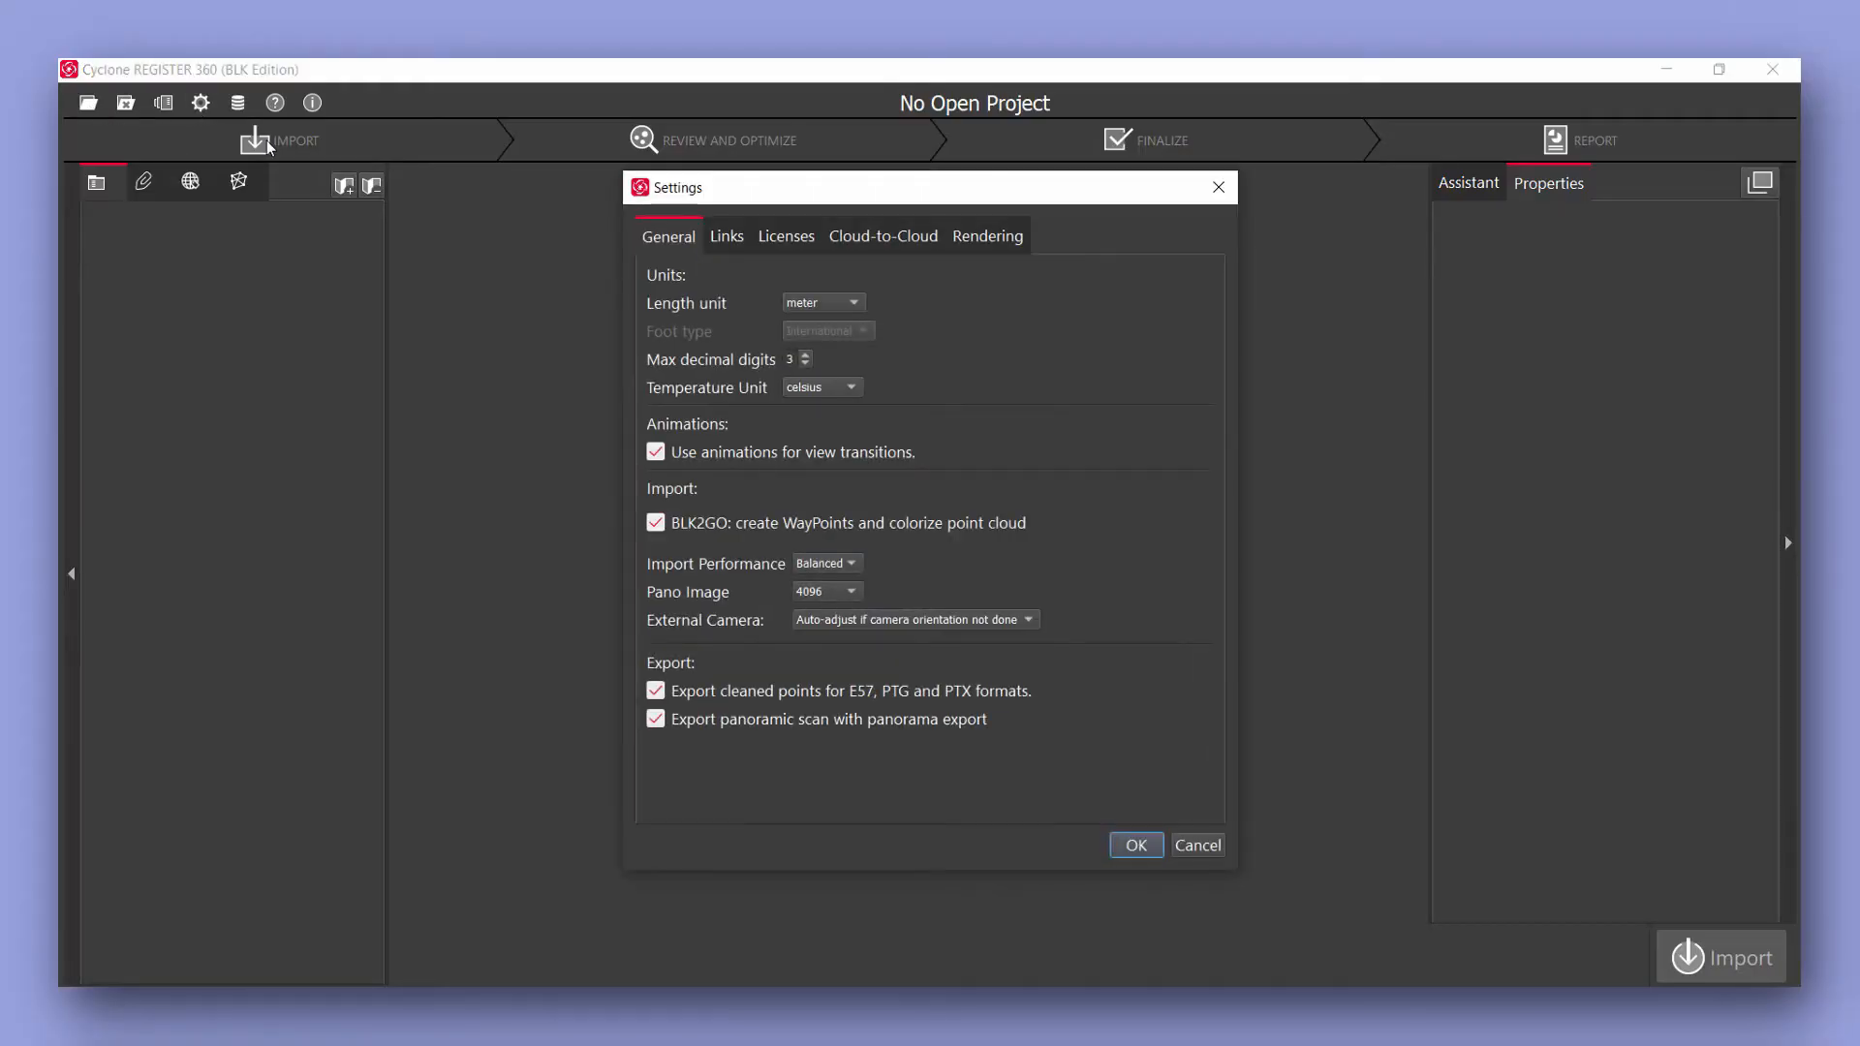
{"action": "mouse_move", "coordinate": [922, 308]}
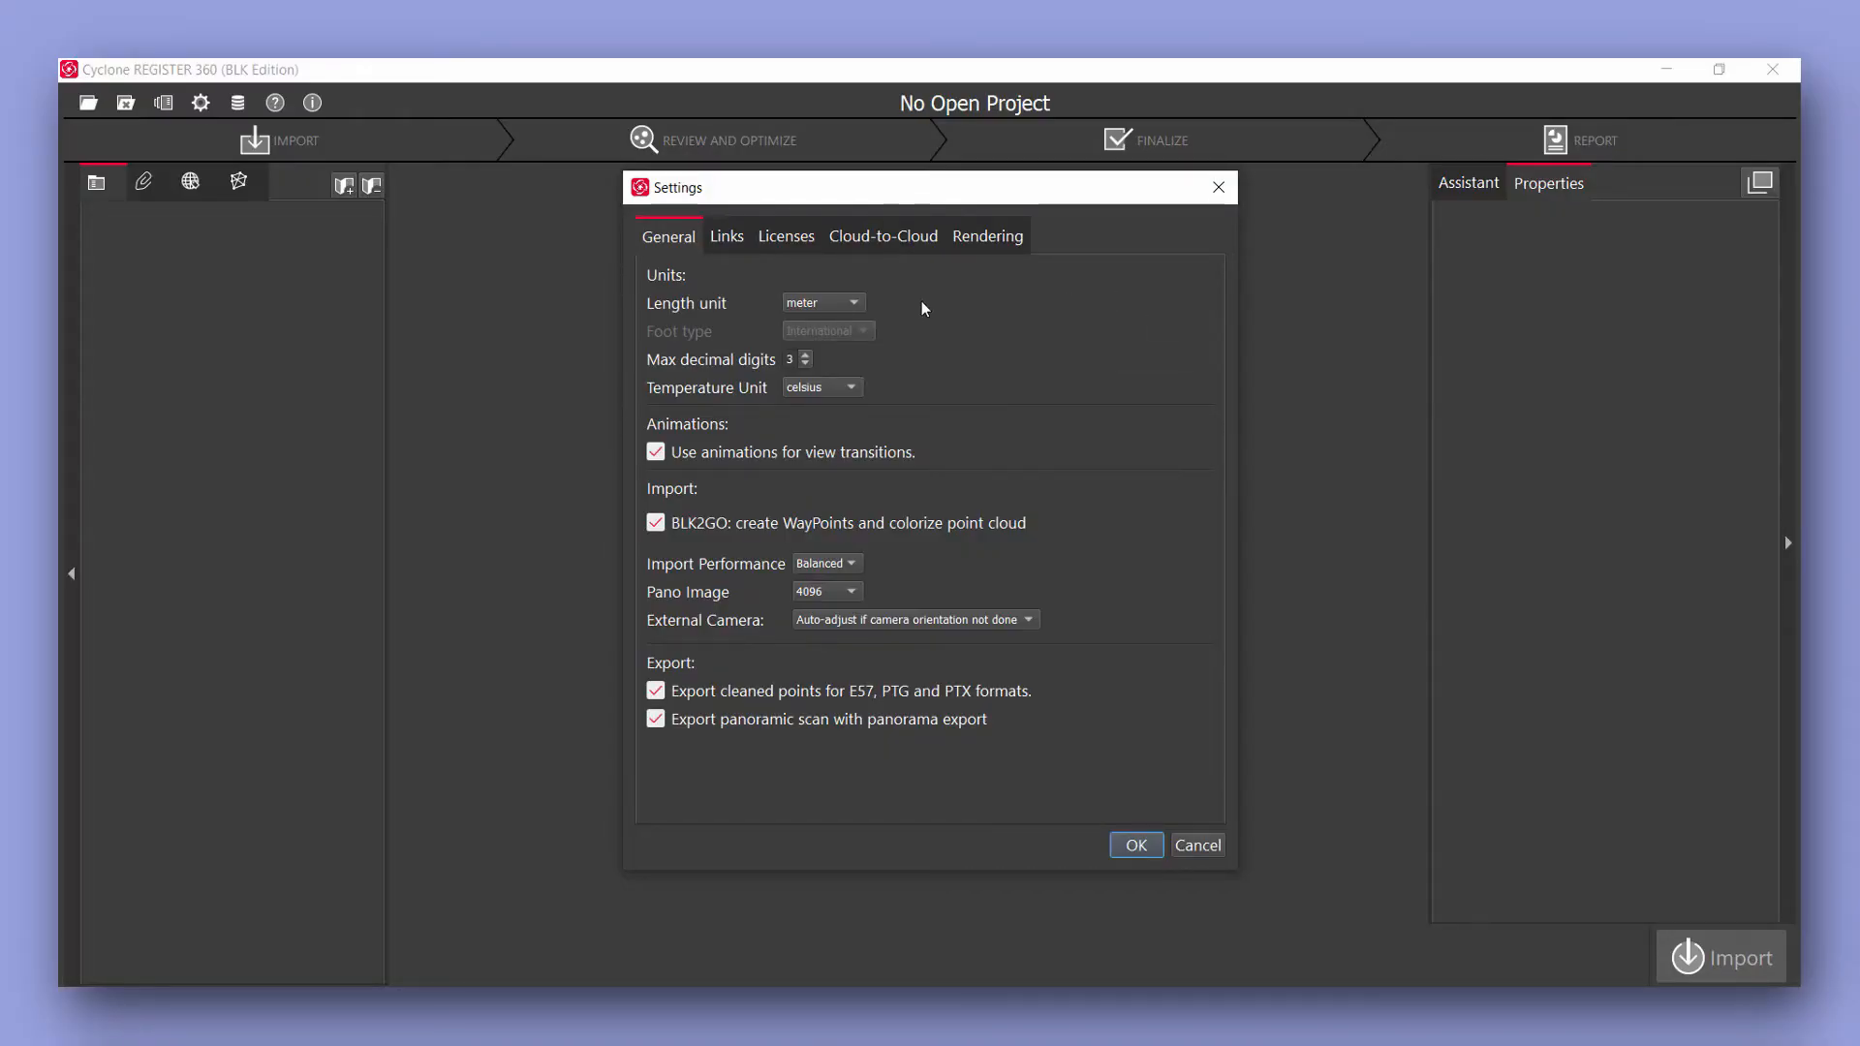
{"action": "left_click", "coordinate": [726, 235]}
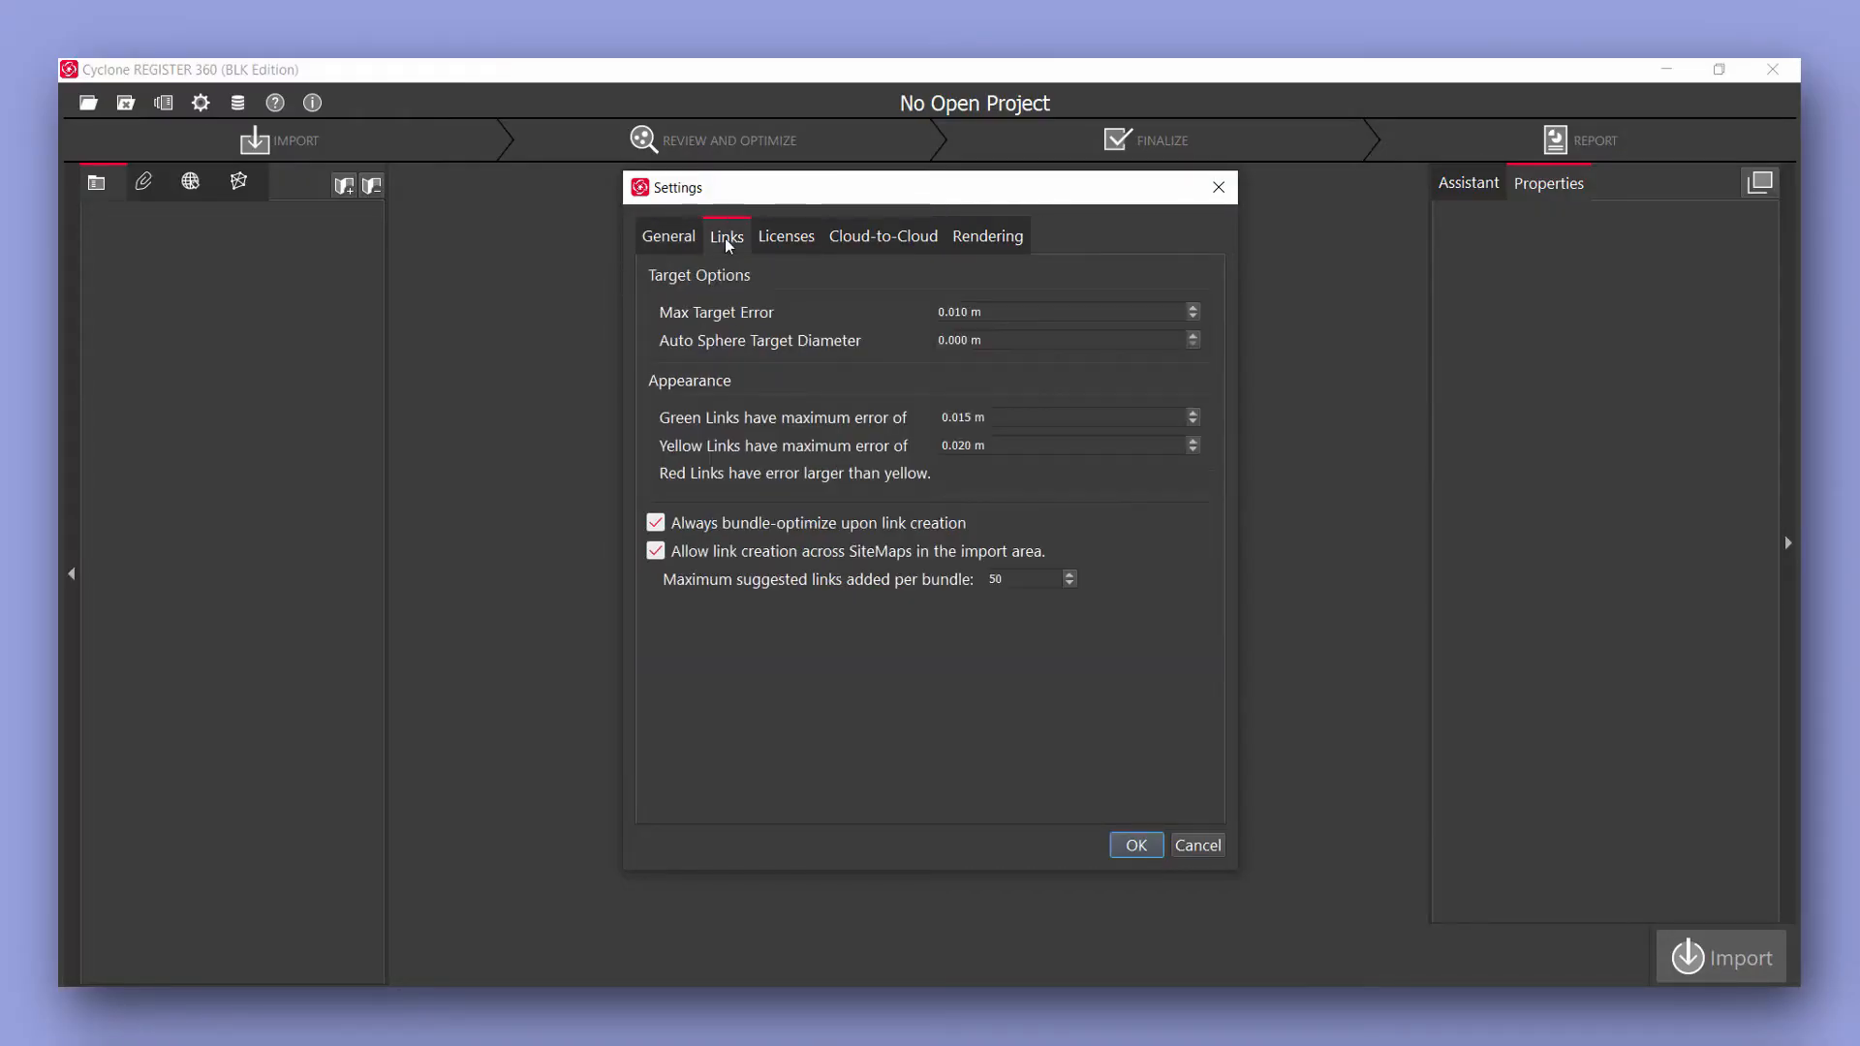
{"action": "left_click", "coordinate": [787, 236]}
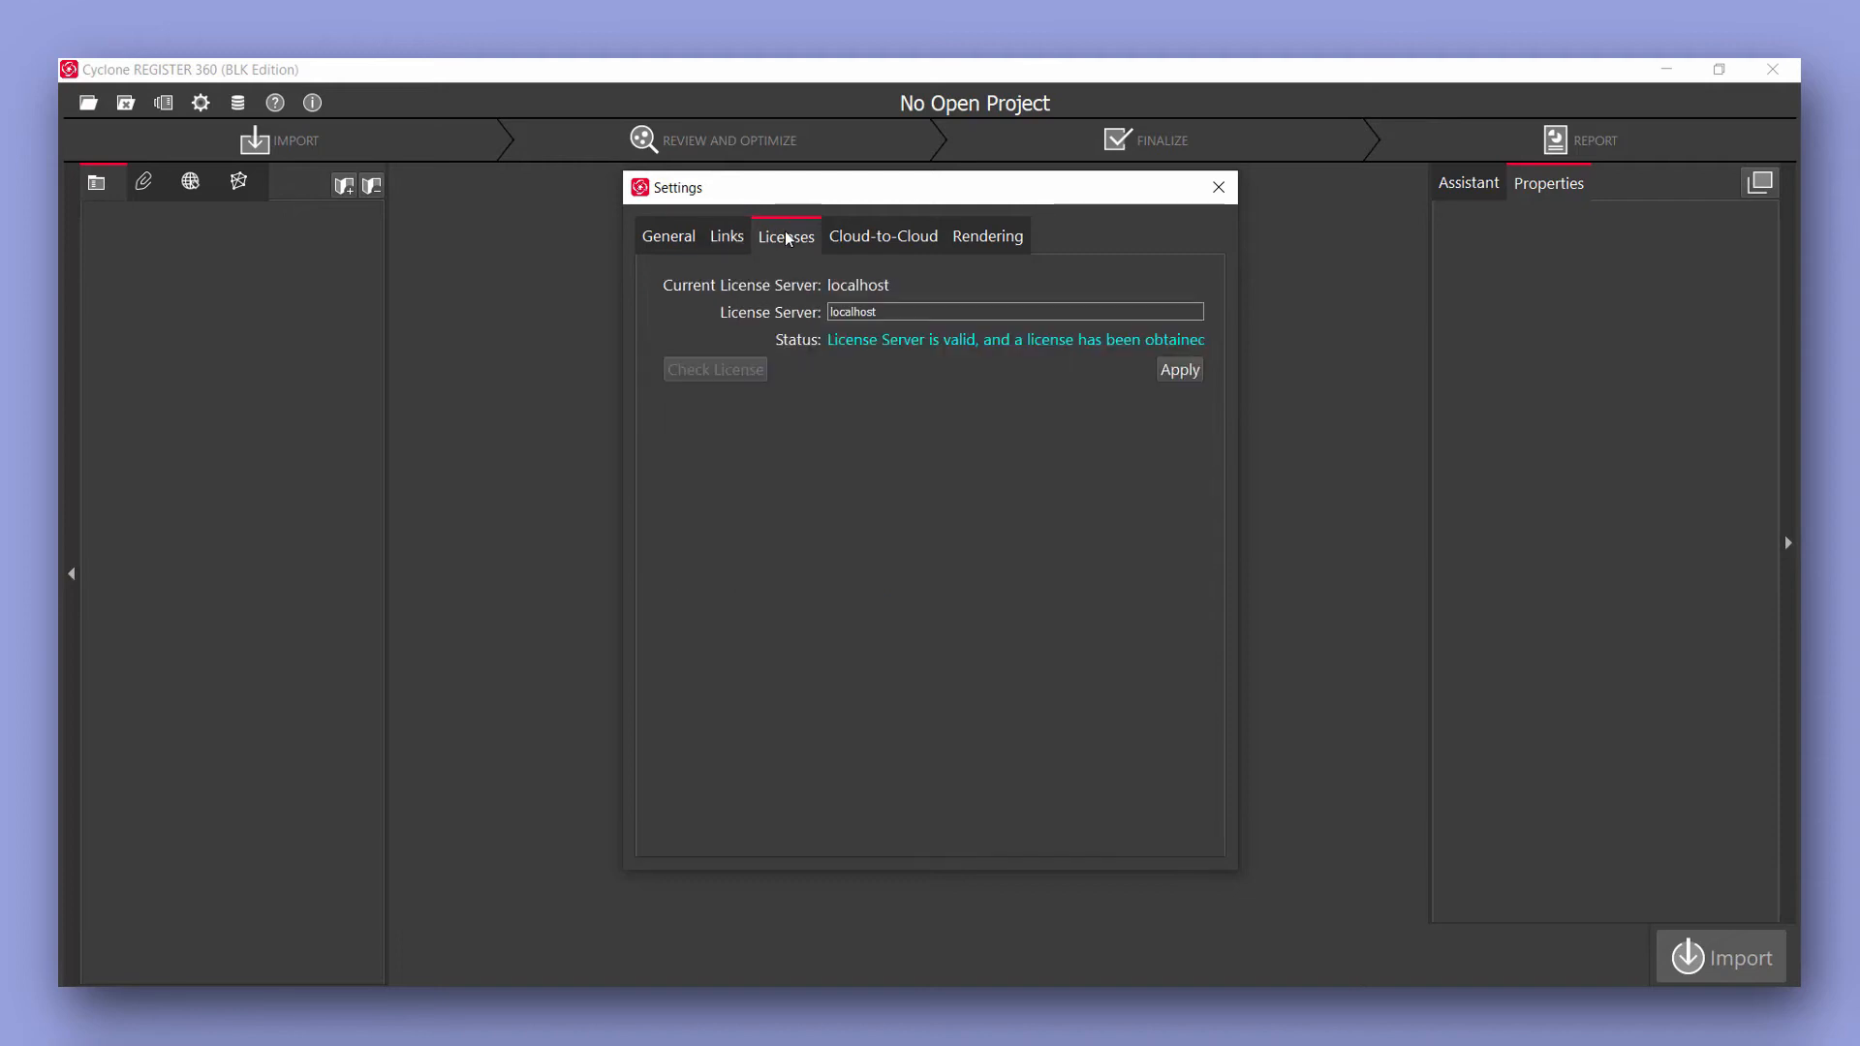
{"action": "left_click", "coordinate": [884, 237]}
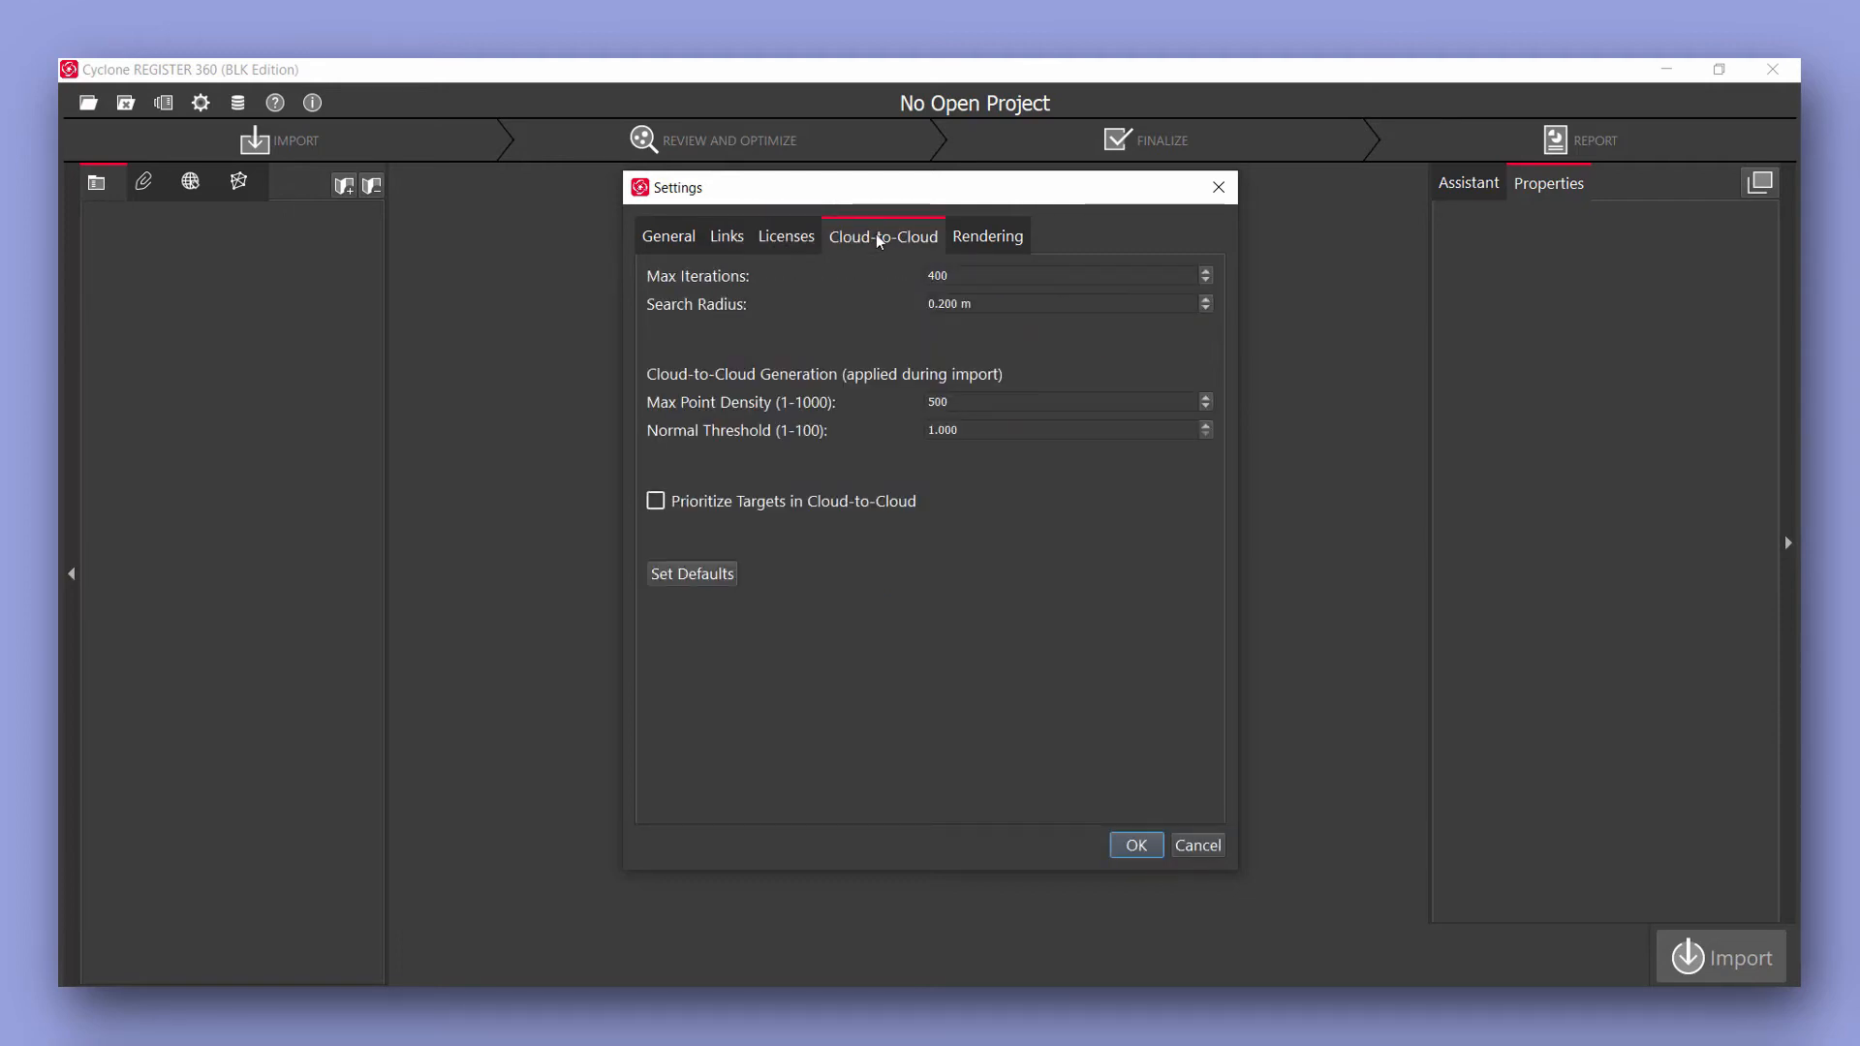
{"action": "left_click", "coordinate": [986, 236]}
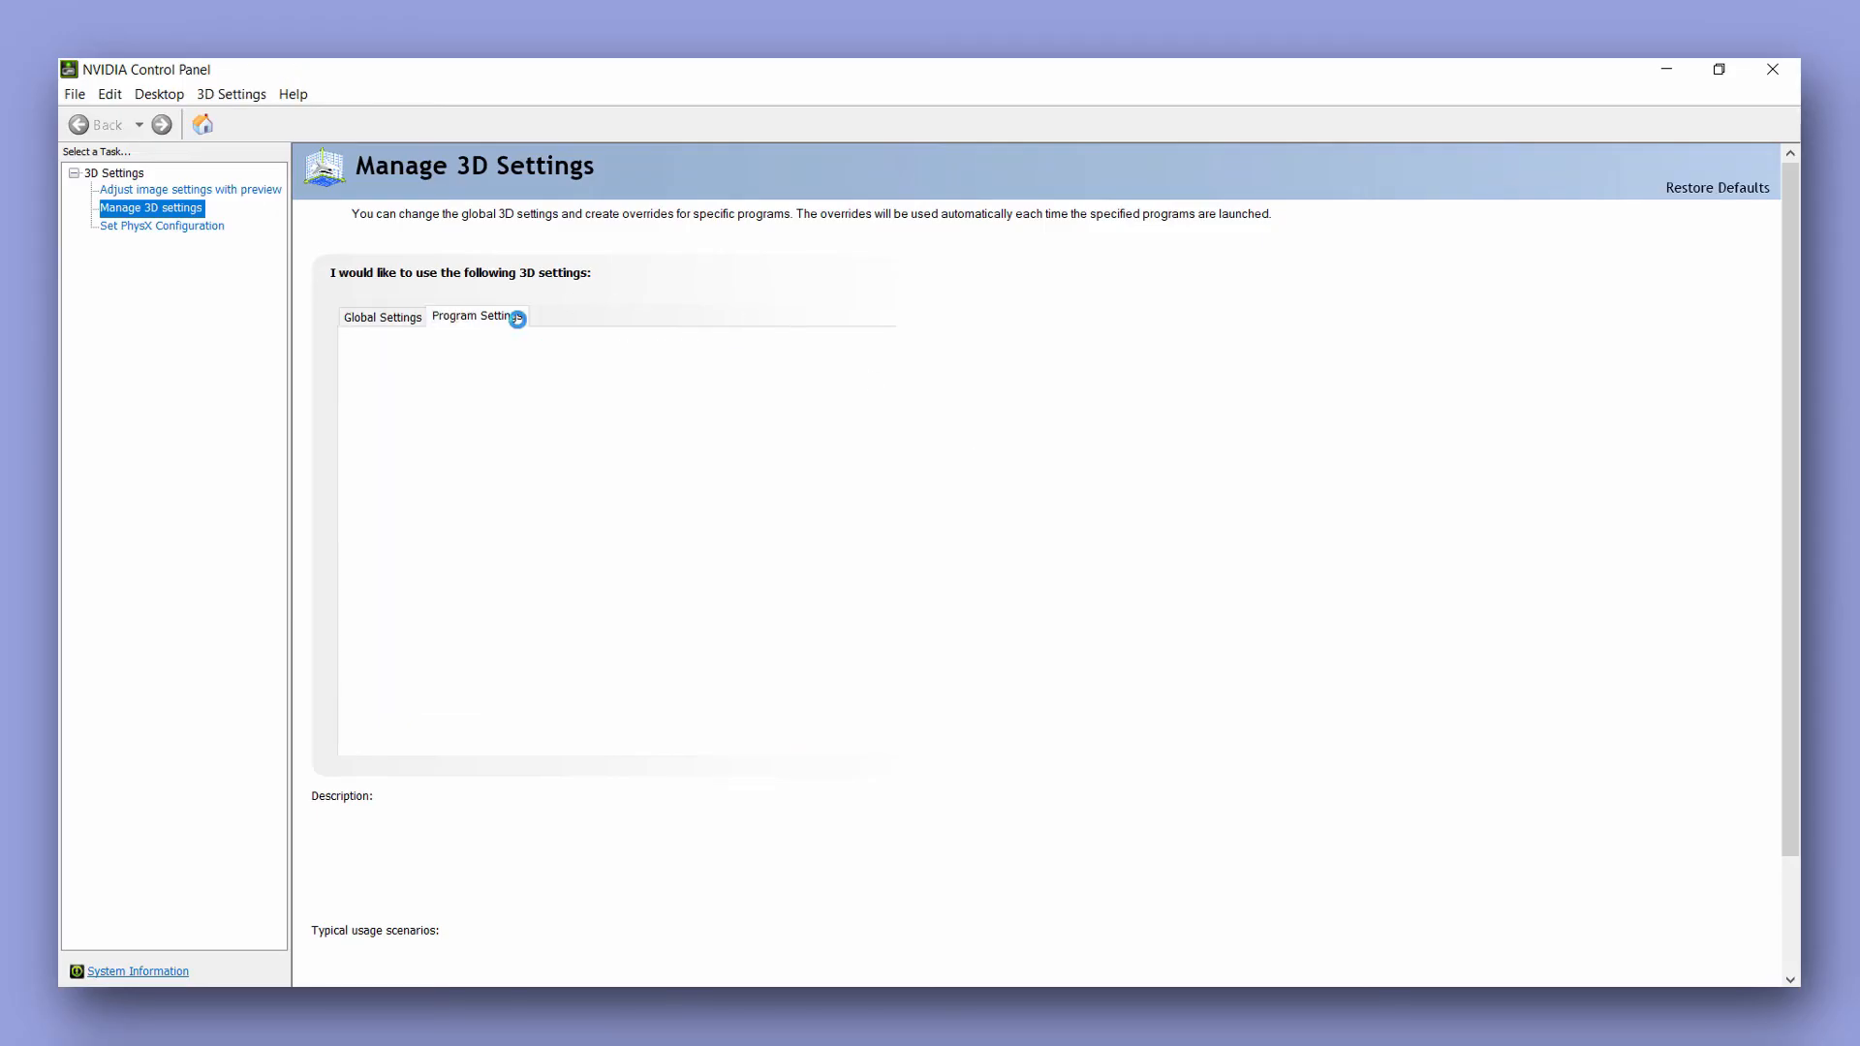
Add Register360 under Program Settings with the High-performance NVIDIA processor preferred.
{"action": "left_click", "coordinate": [476, 316]}
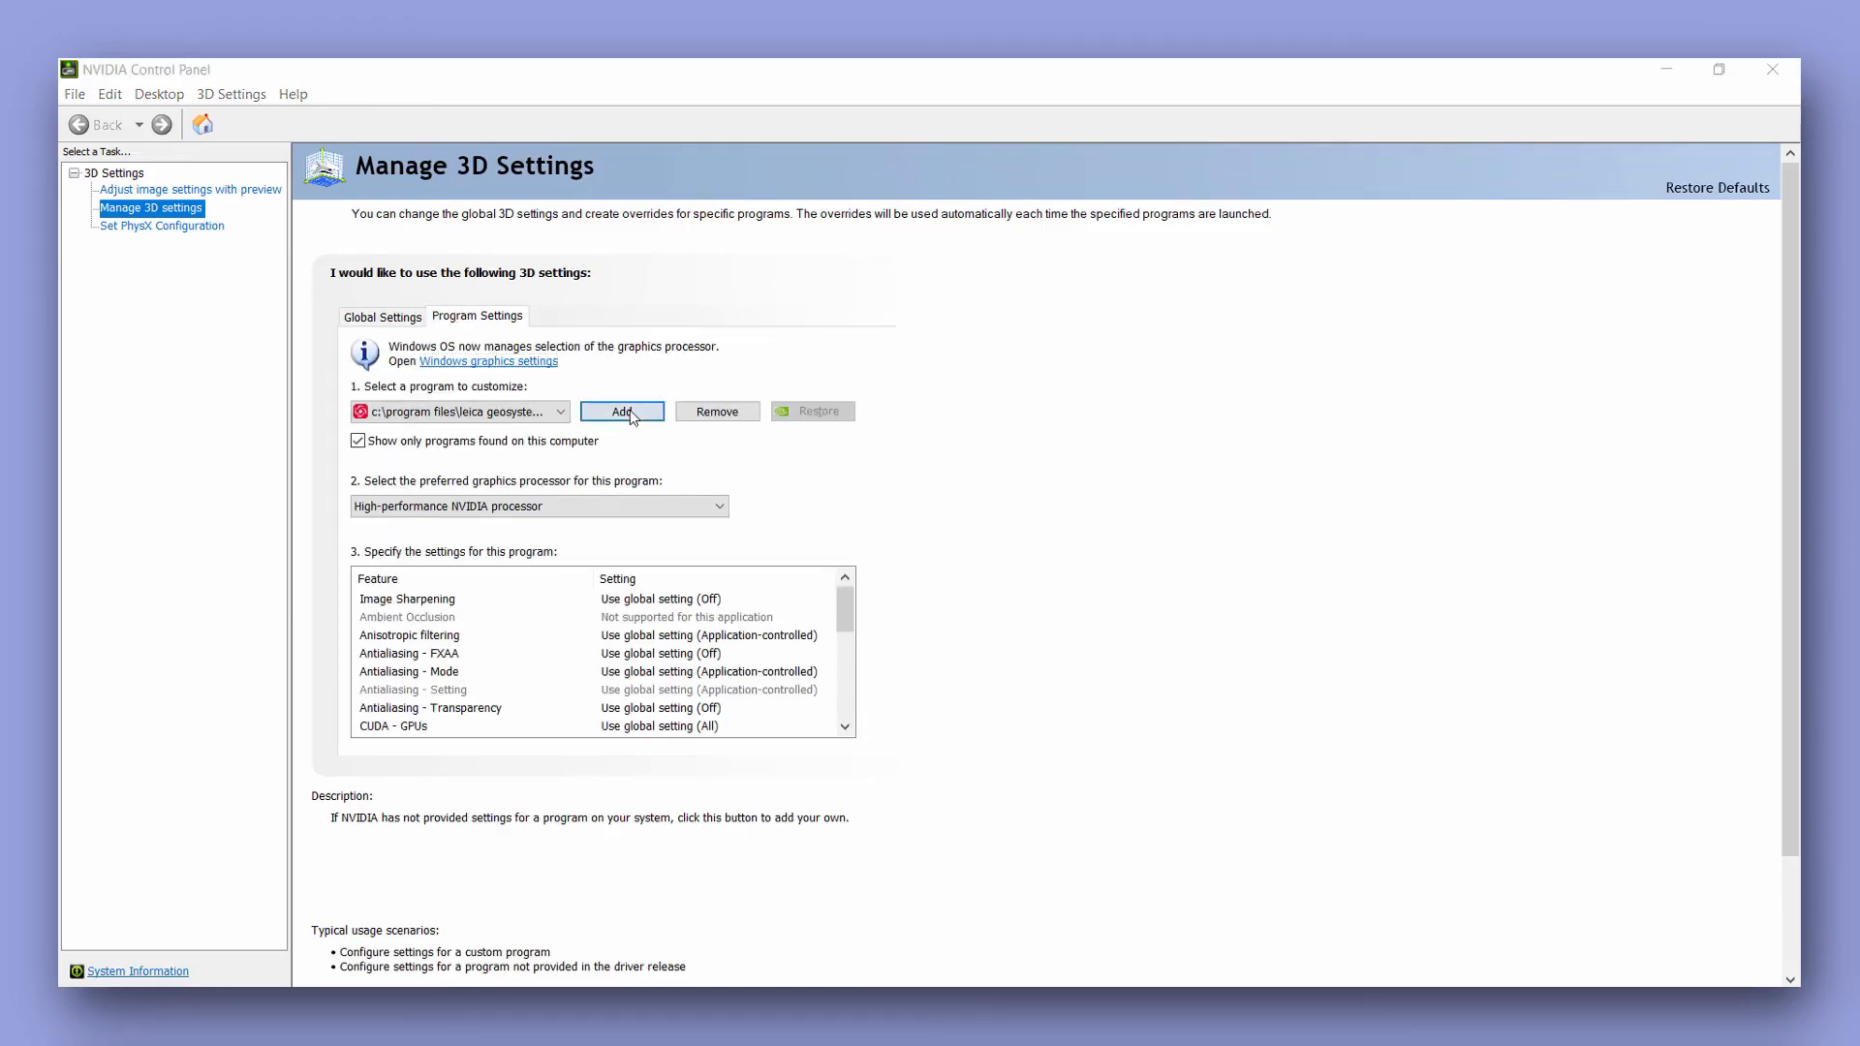
{"action": "left_click", "coordinate": [620, 410]}
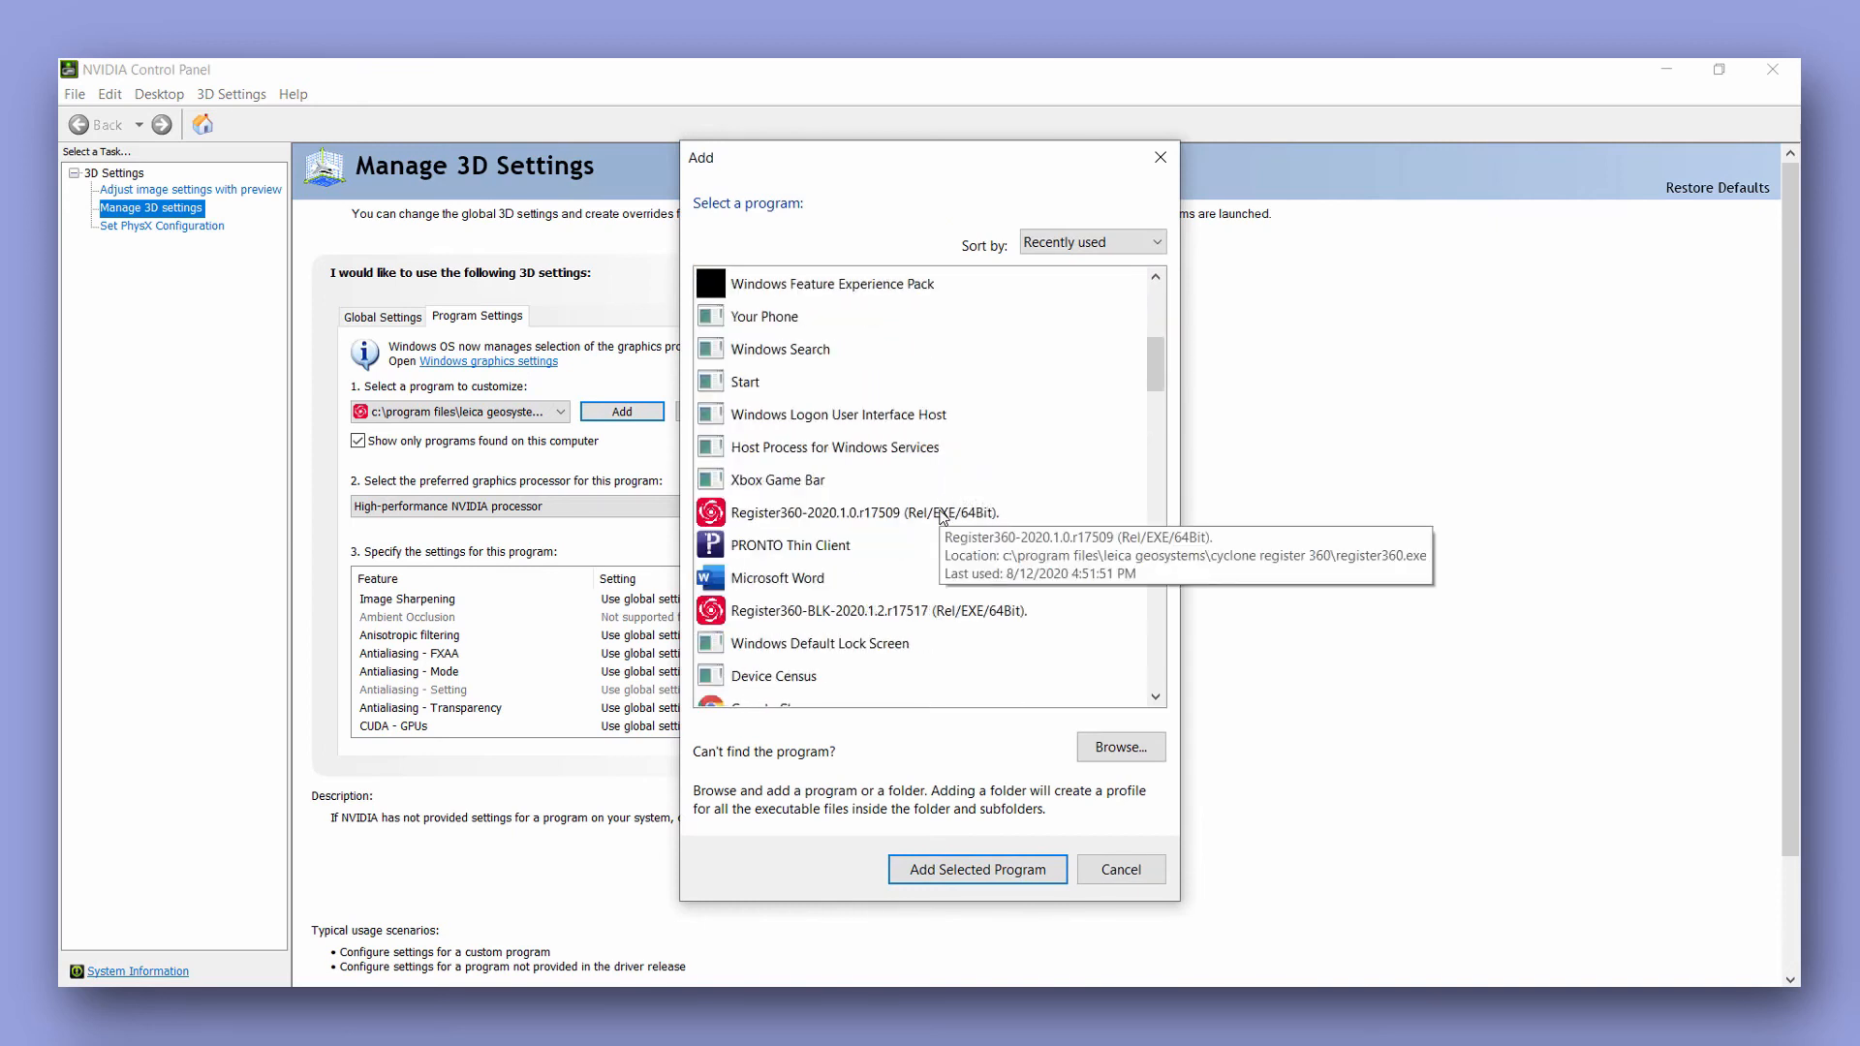
{"action": "left_click", "coordinate": [1120, 867]}
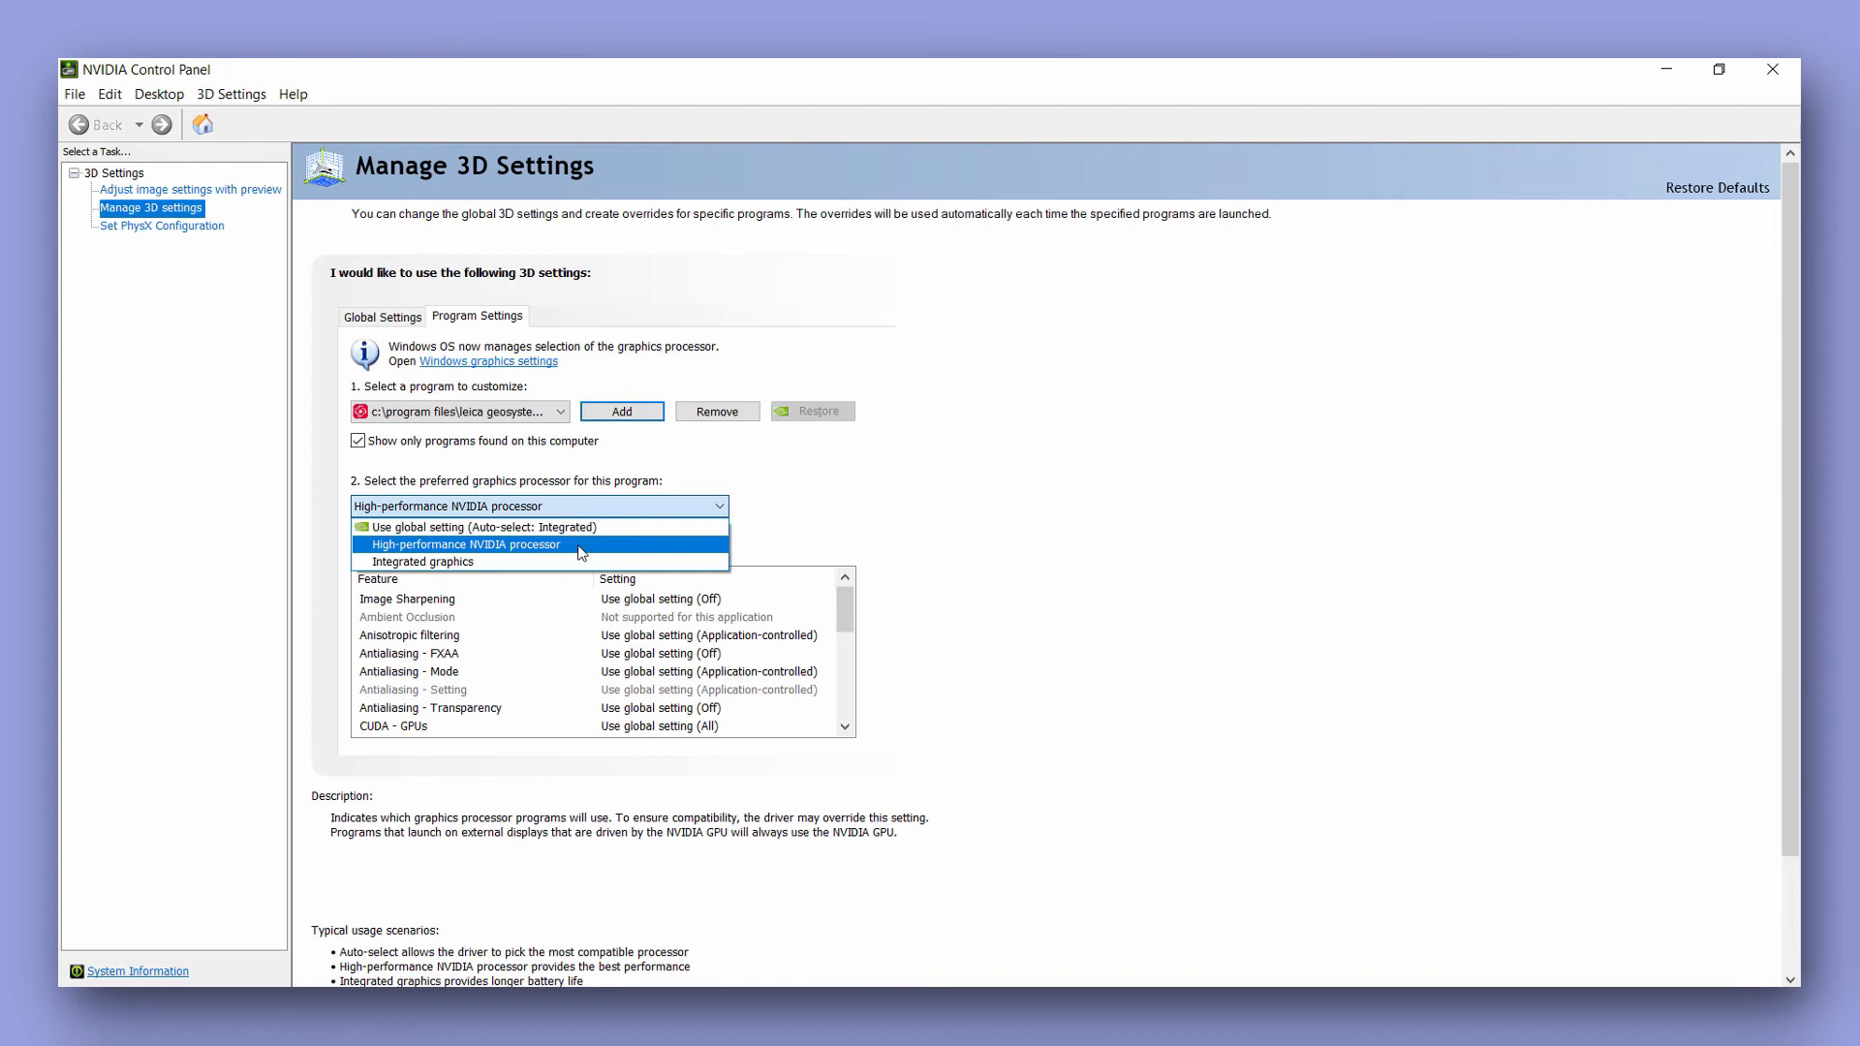
{"action": "left_click", "coordinate": [465, 545]}
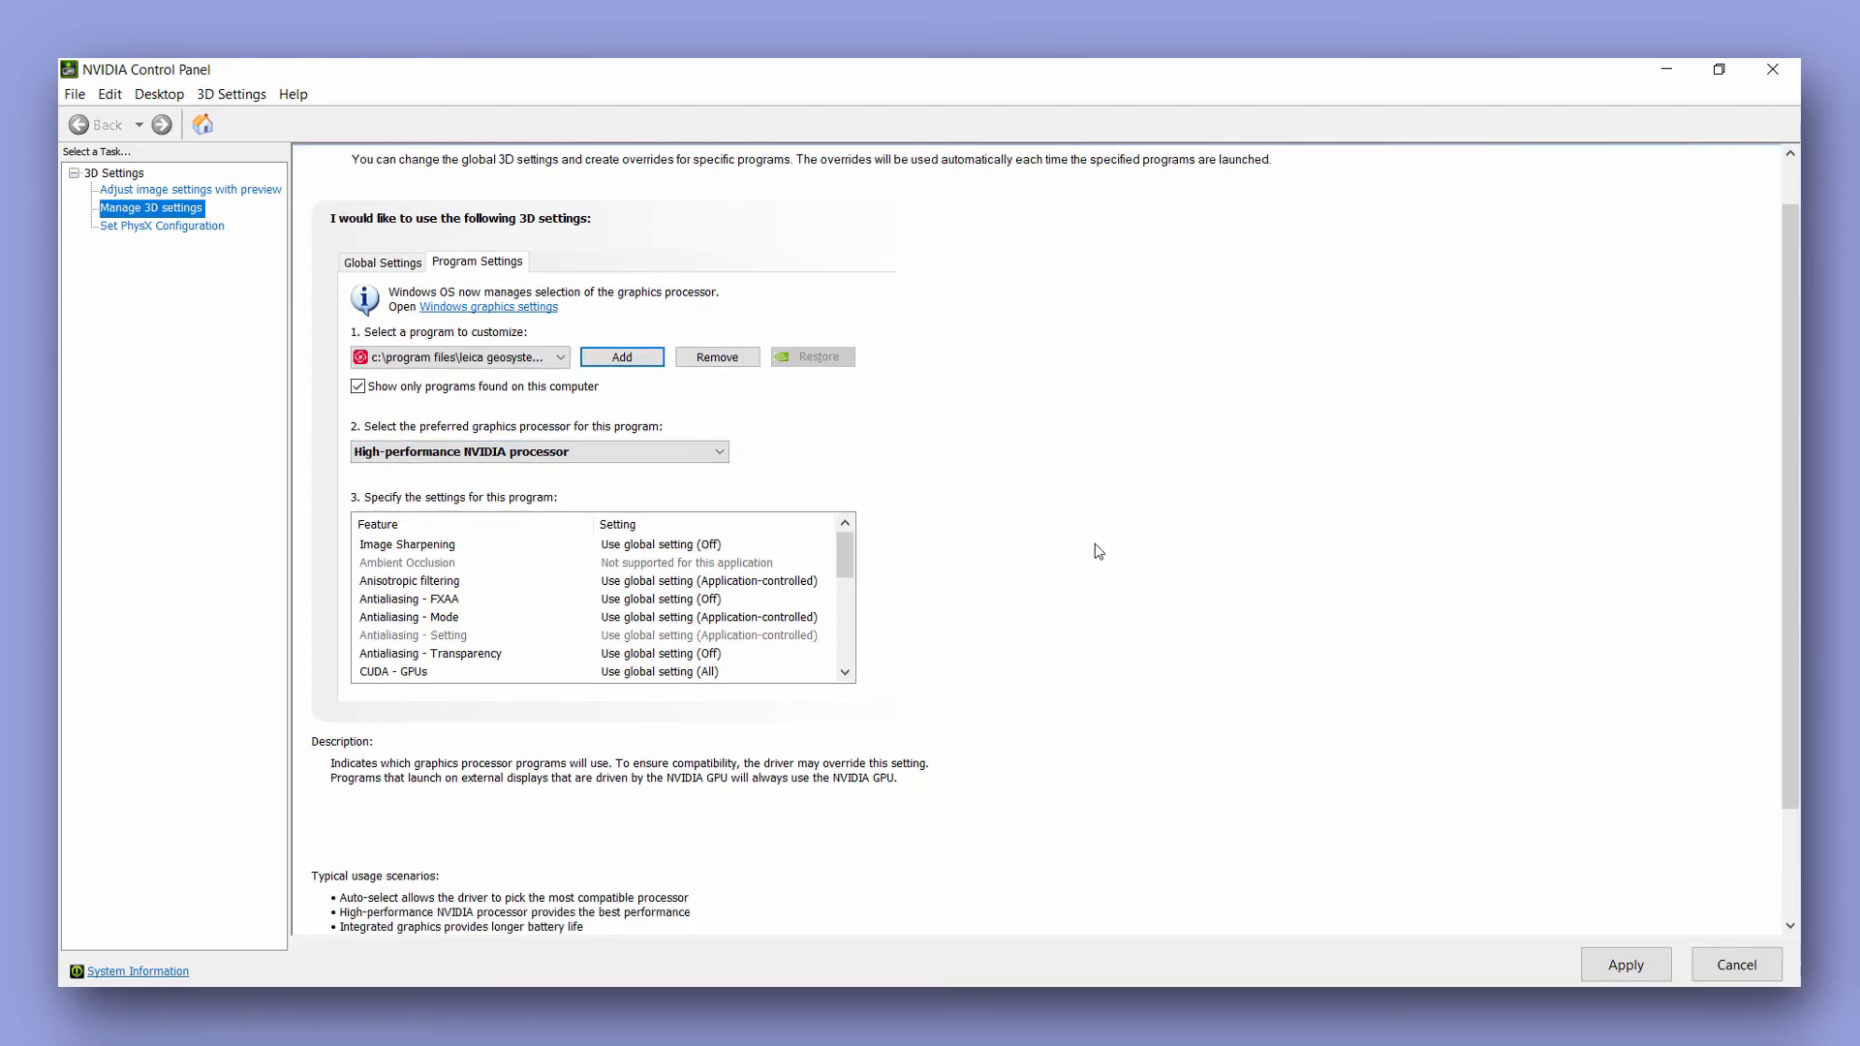